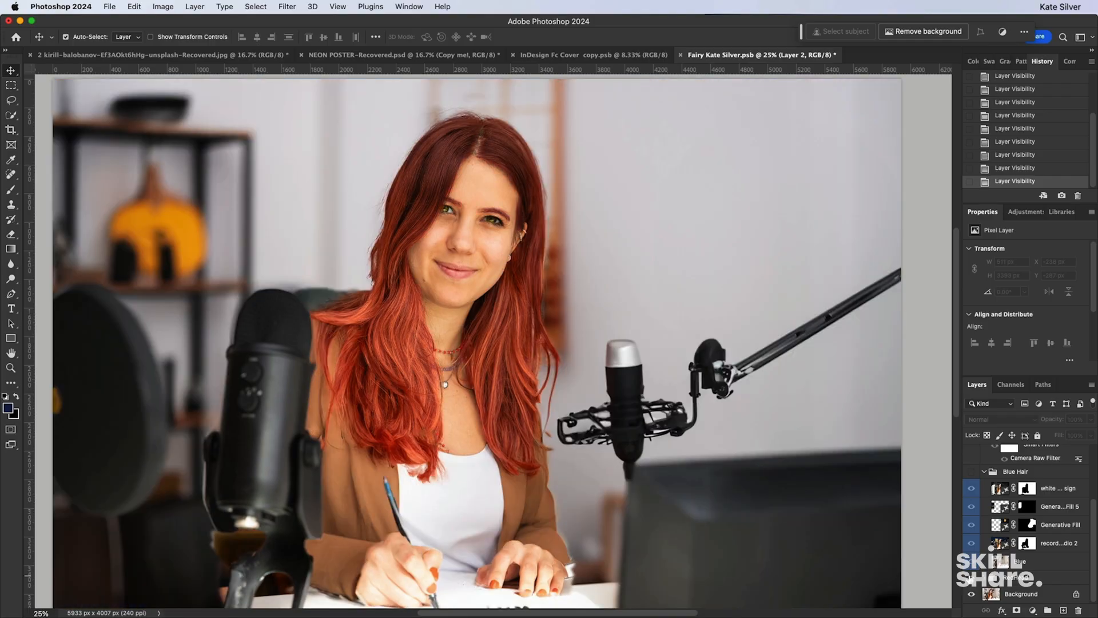
# Switch from Photoshop to Finder to browse the Mastering Photoshop course folder.
pyautogui.click(130, 55)
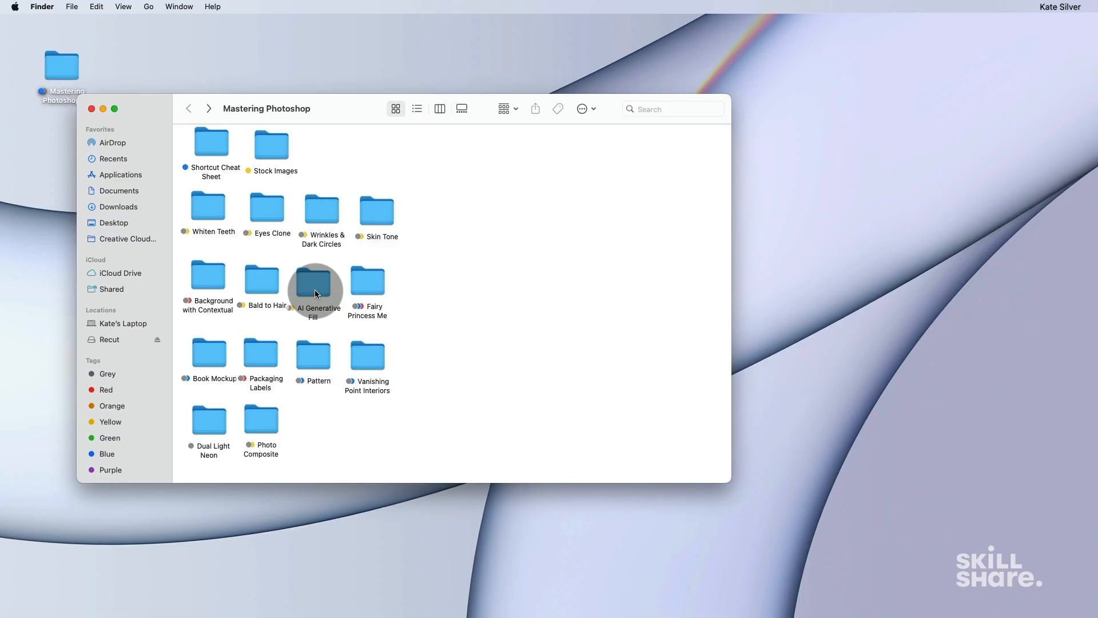
# Open the Background with Contextual folder and bring up Open With options for sunday-ii.
pyautogui.click(206, 279)
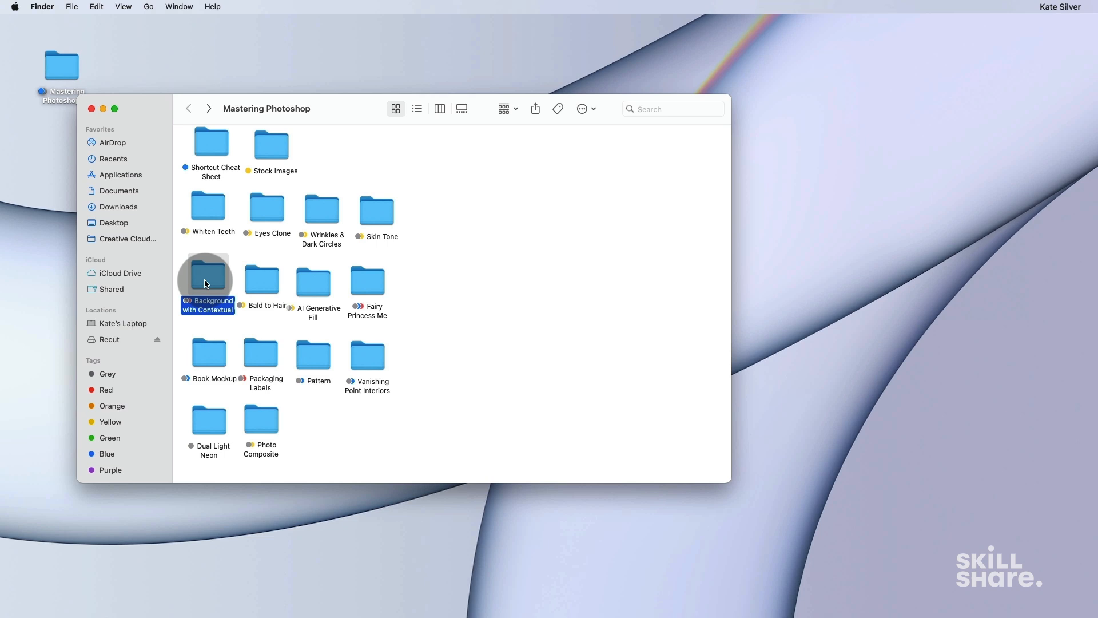
pyautogui.moveTo(213, 283)
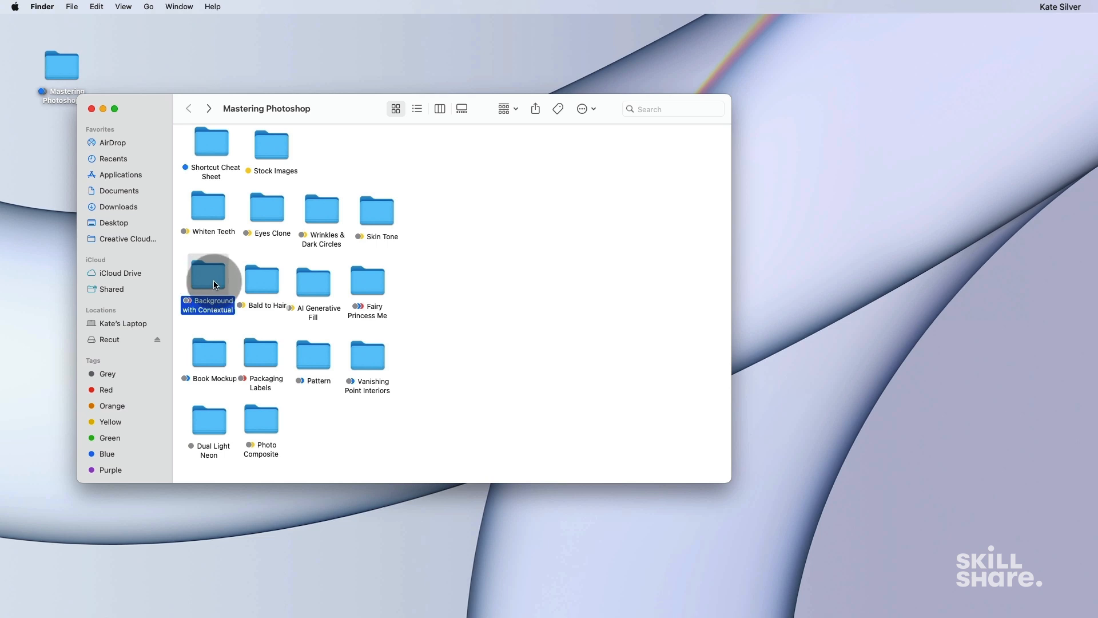
pyautogui.doubleClick(207, 278)
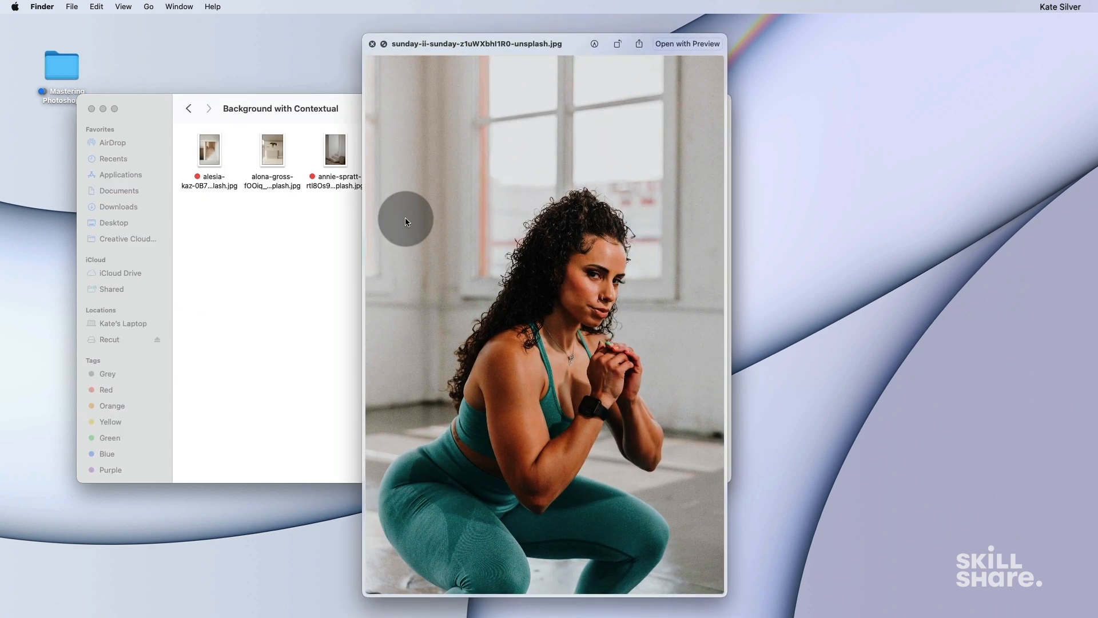
pyautogui.rightClick(398, 219)
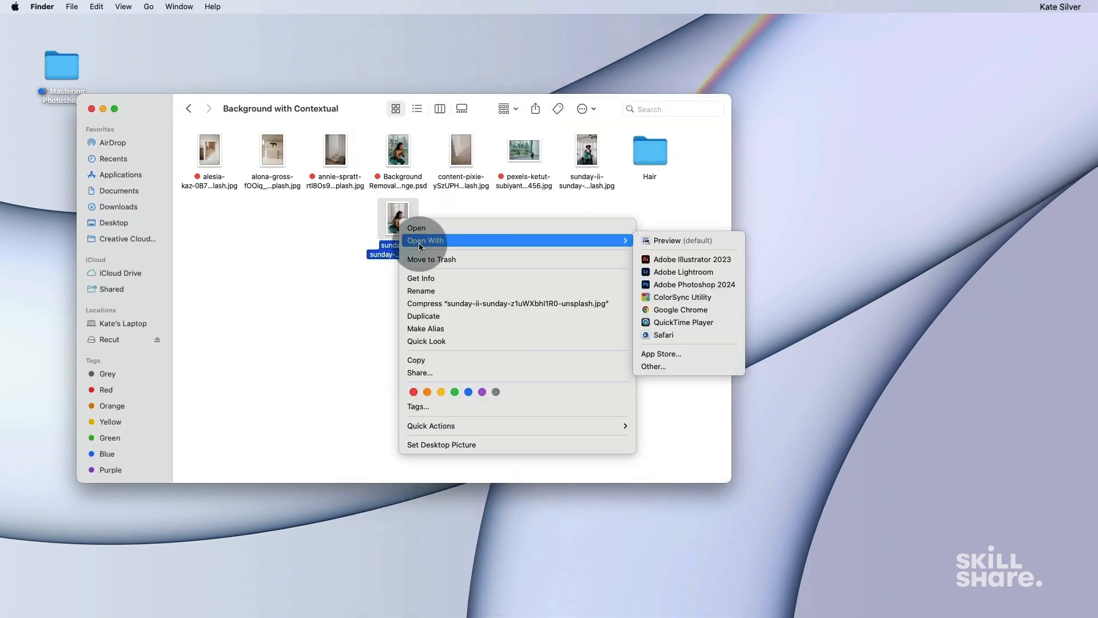
pyautogui.moveTo(587, 247)
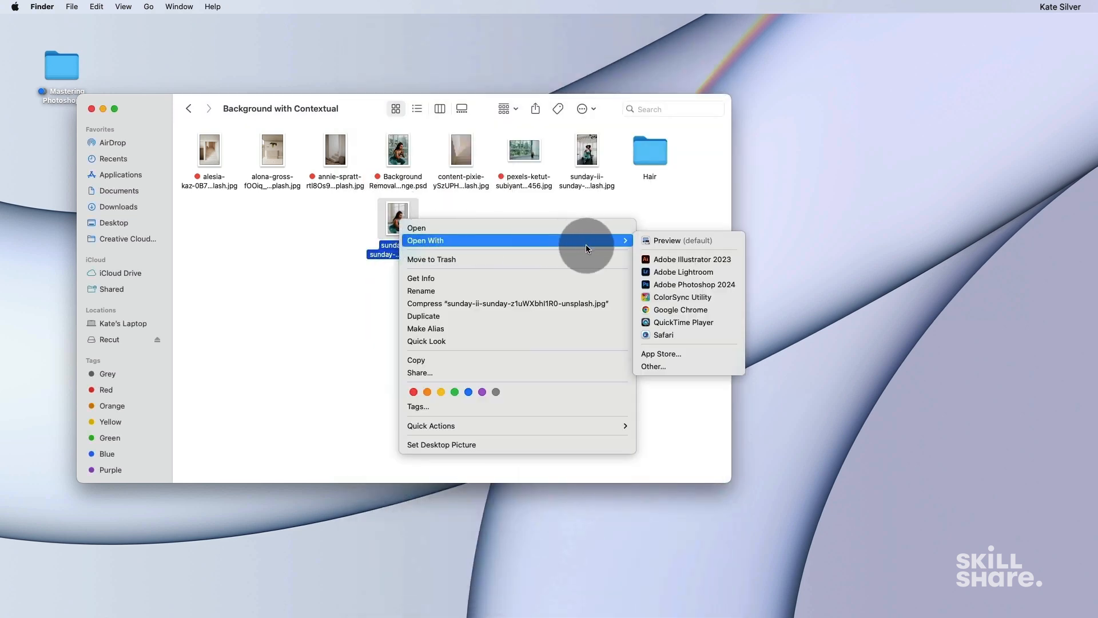
pyautogui.moveTo(694, 284)
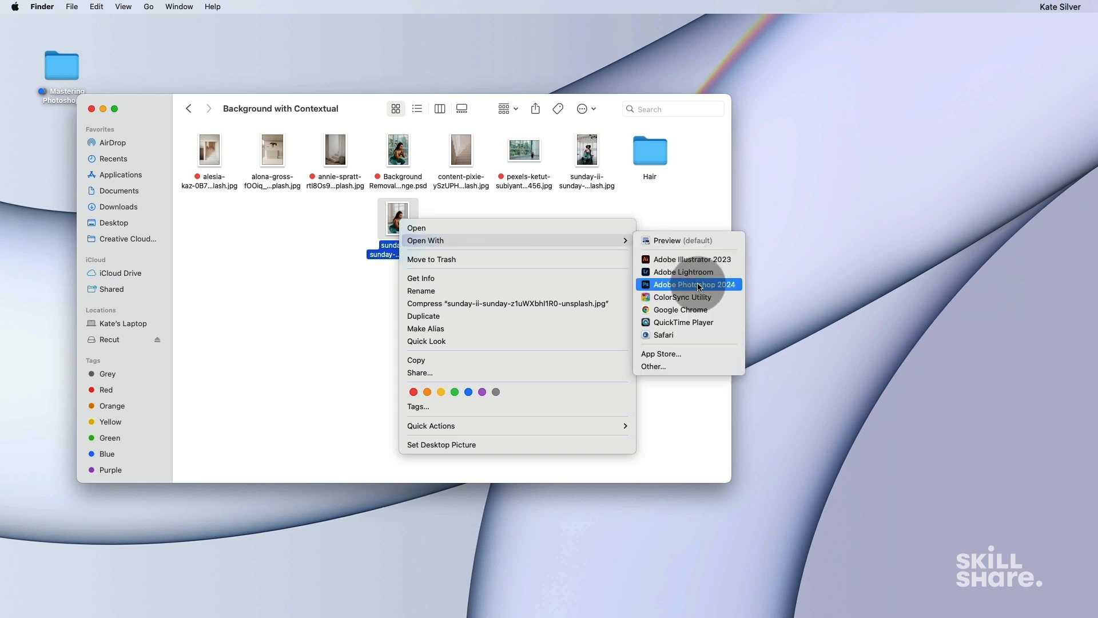
# Open the sunday-ii fitness photo with Adobe Photoshop 2024.
pyautogui.click(690, 284)
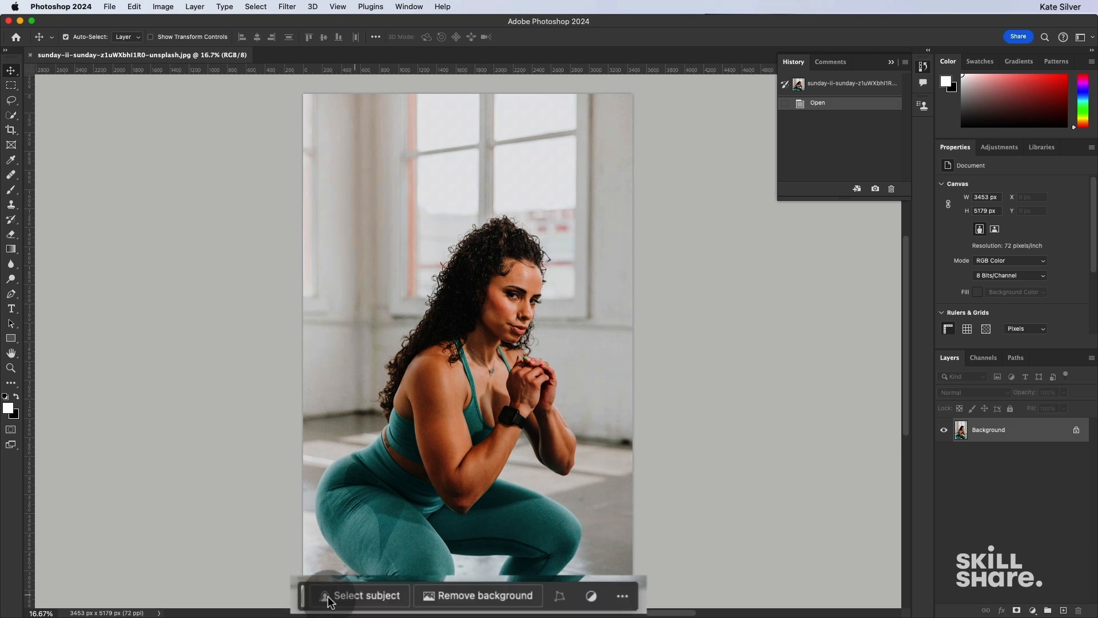
pyautogui.moveTo(406, 604)
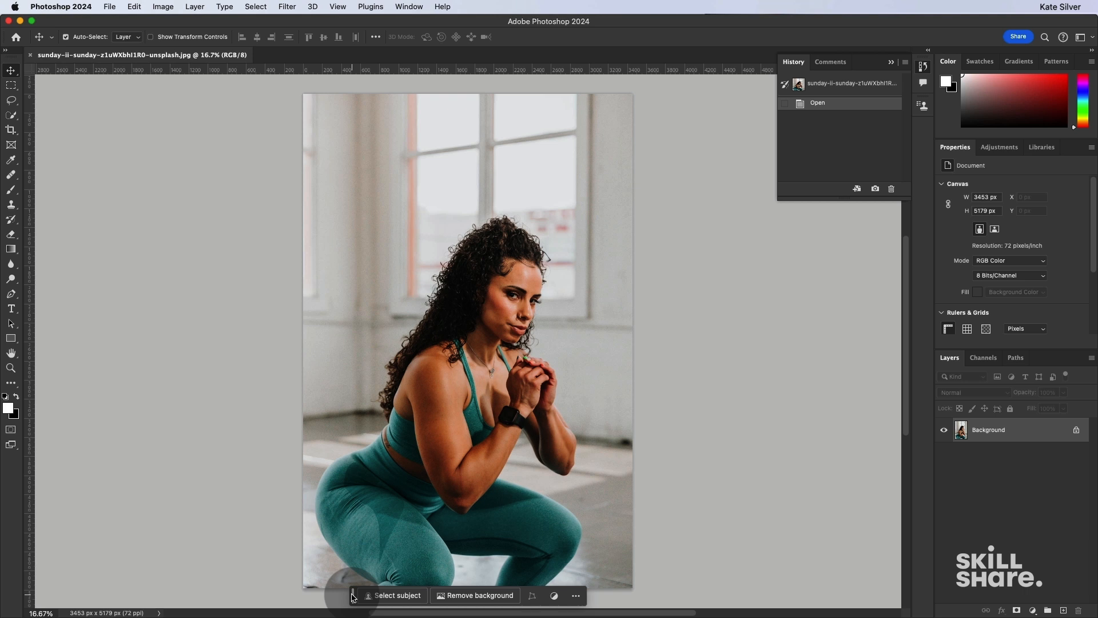
pyautogui.click(408, 6)
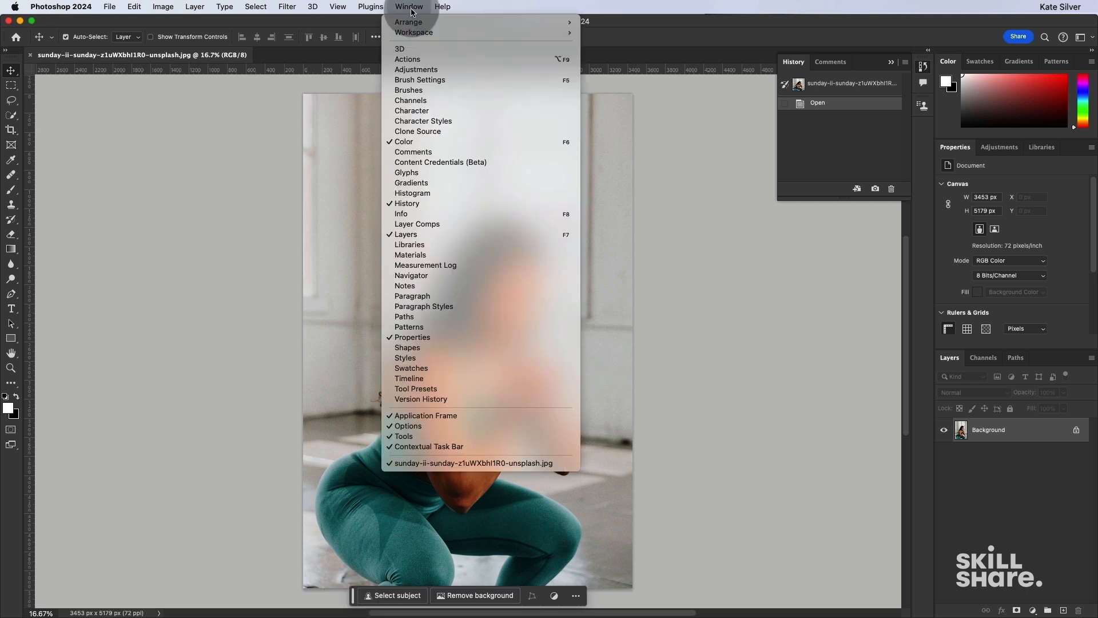
pyautogui.moveTo(440, 244)
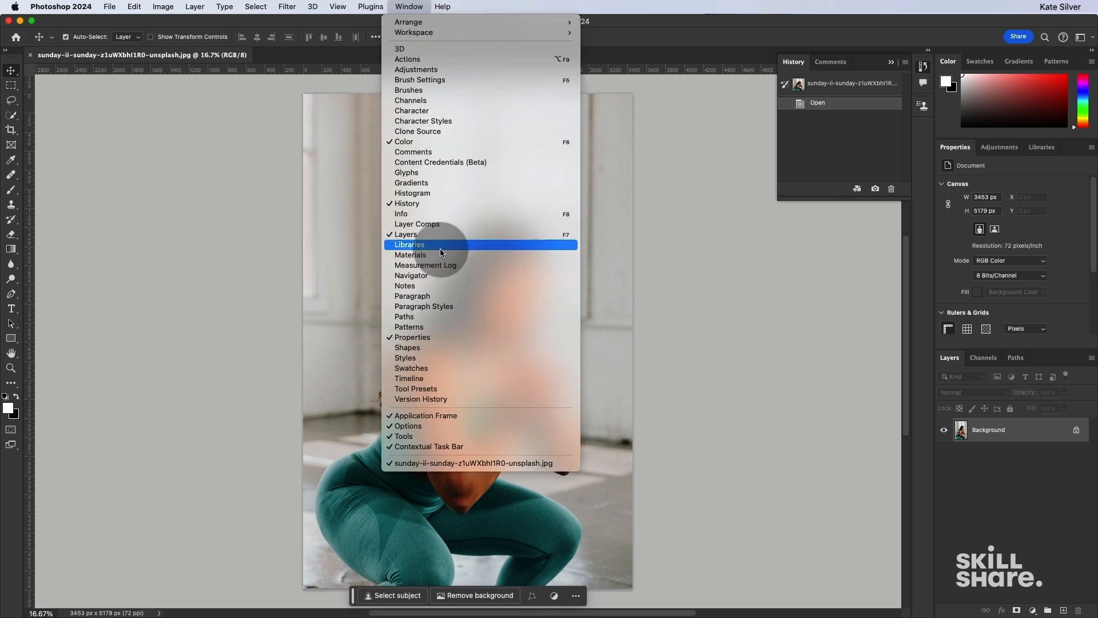
pyautogui.moveTo(418, 484)
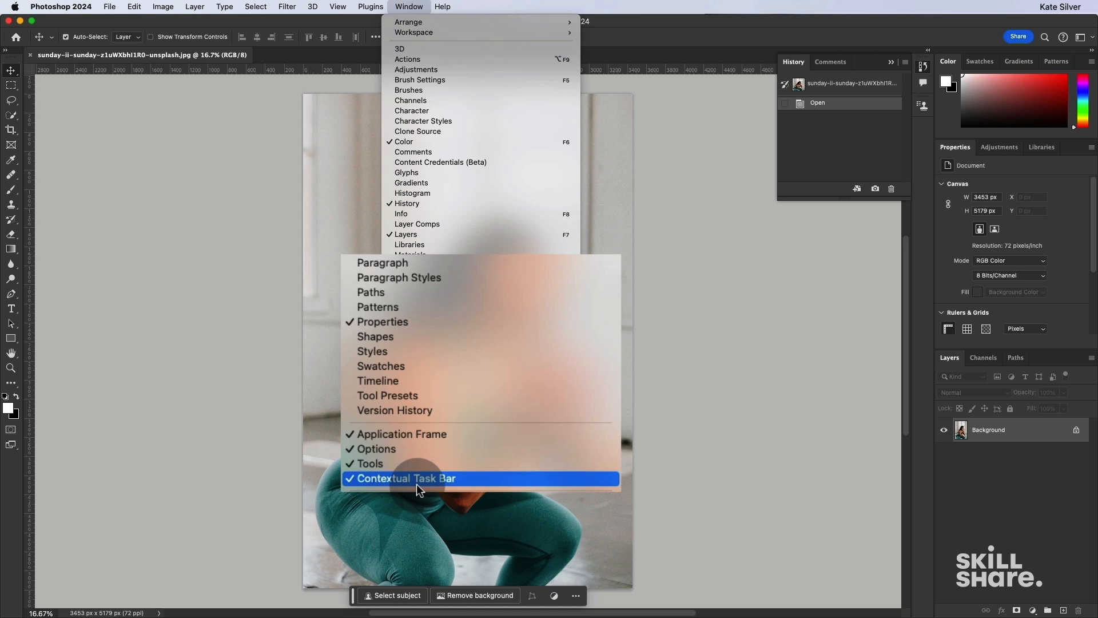
pyautogui.moveTo(455, 489)
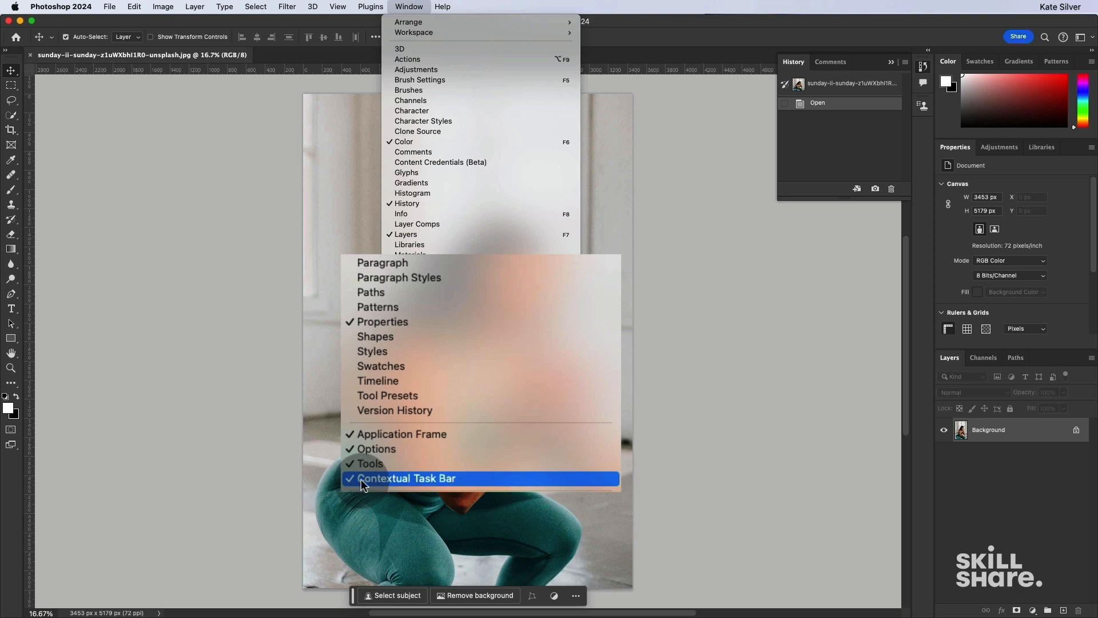
pyautogui.click(406, 478)
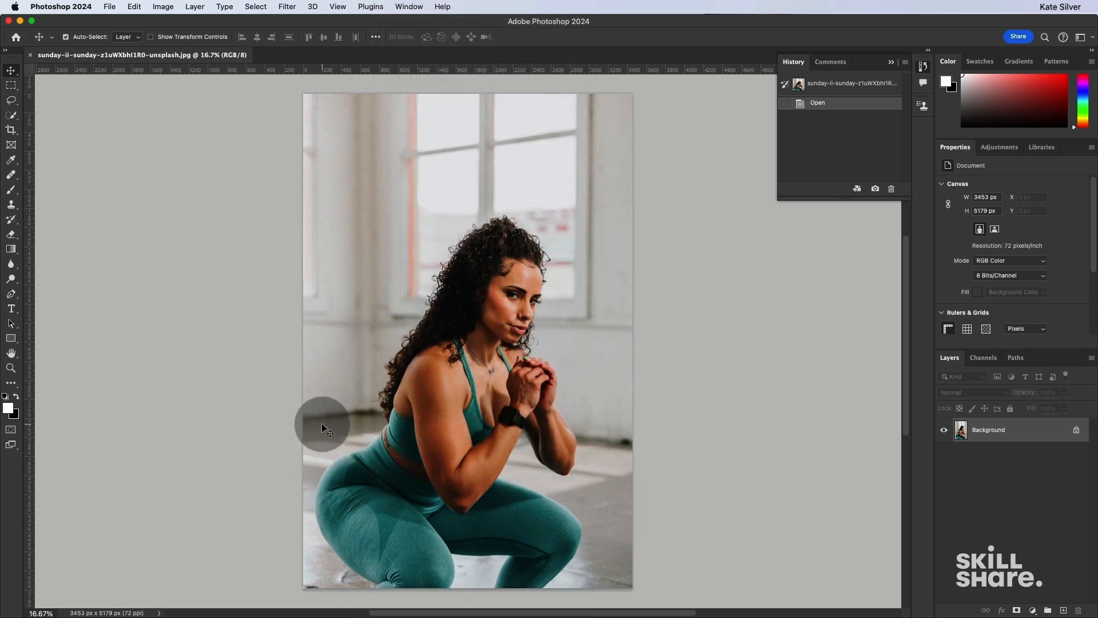
pyautogui.click(408, 6)
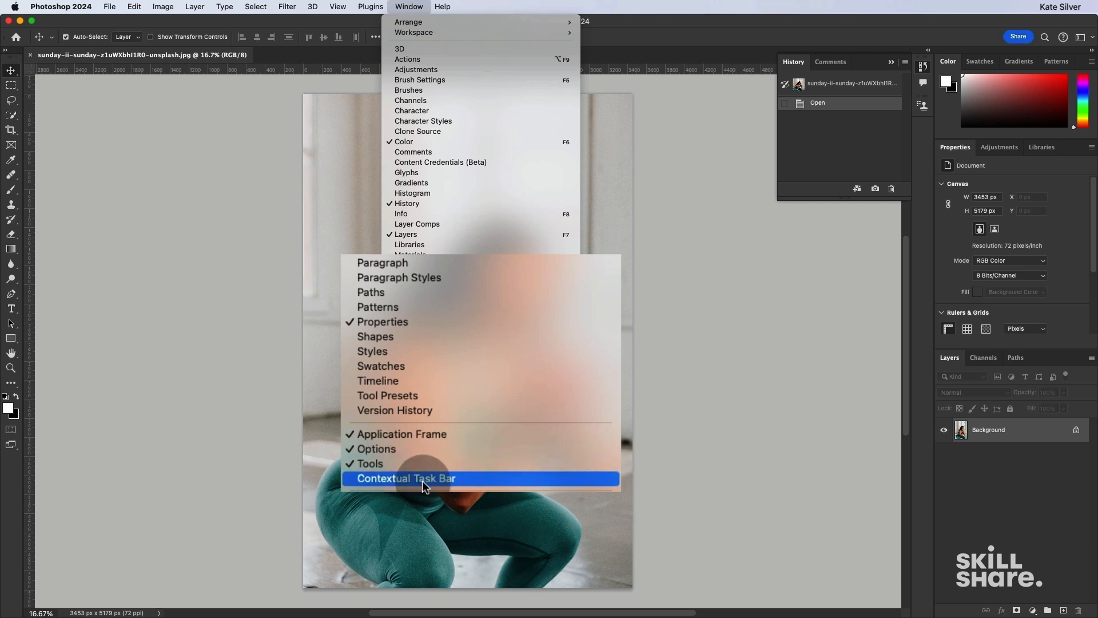
pyautogui.click(405, 477)
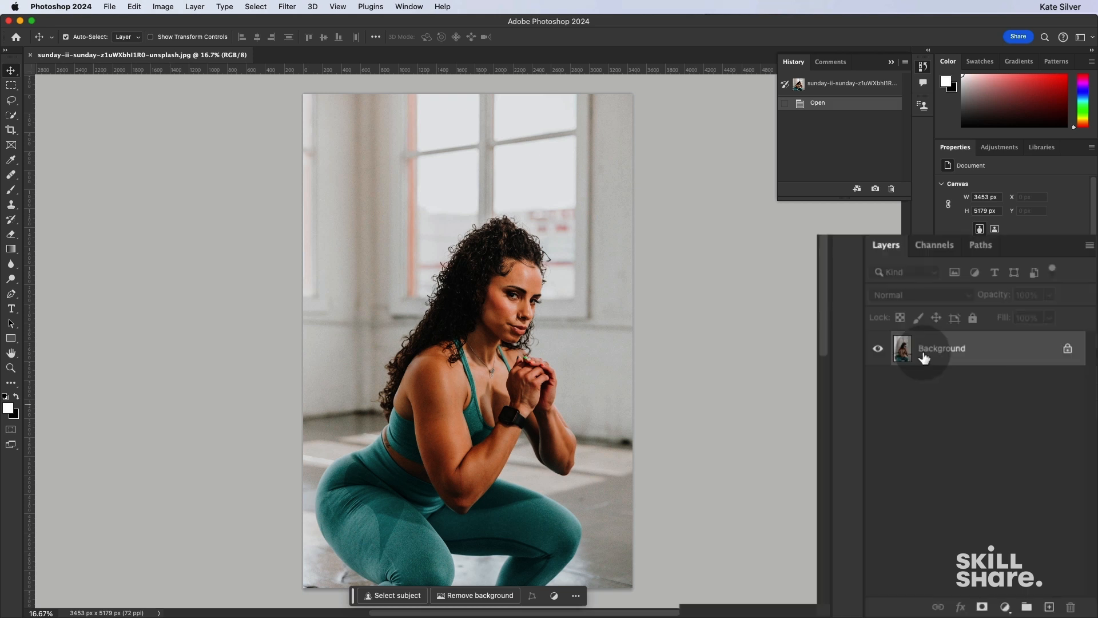
# Convert the Background layer into an embedded smart object named Layer 0.
pyautogui.rightClick(941, 348)
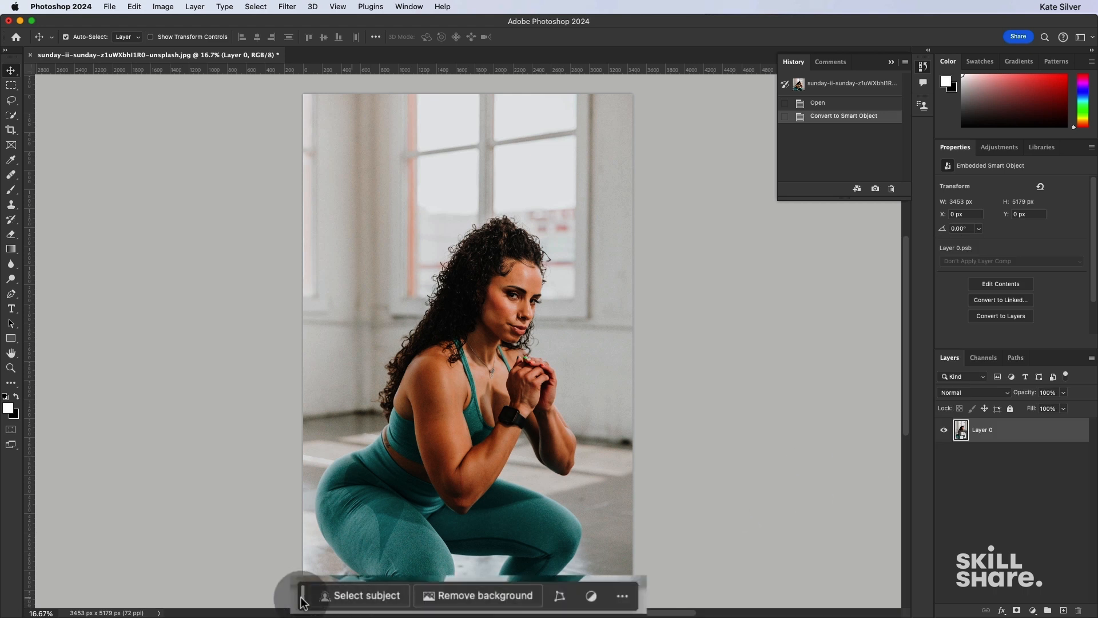
pyautogui.moveTo(406, 595)
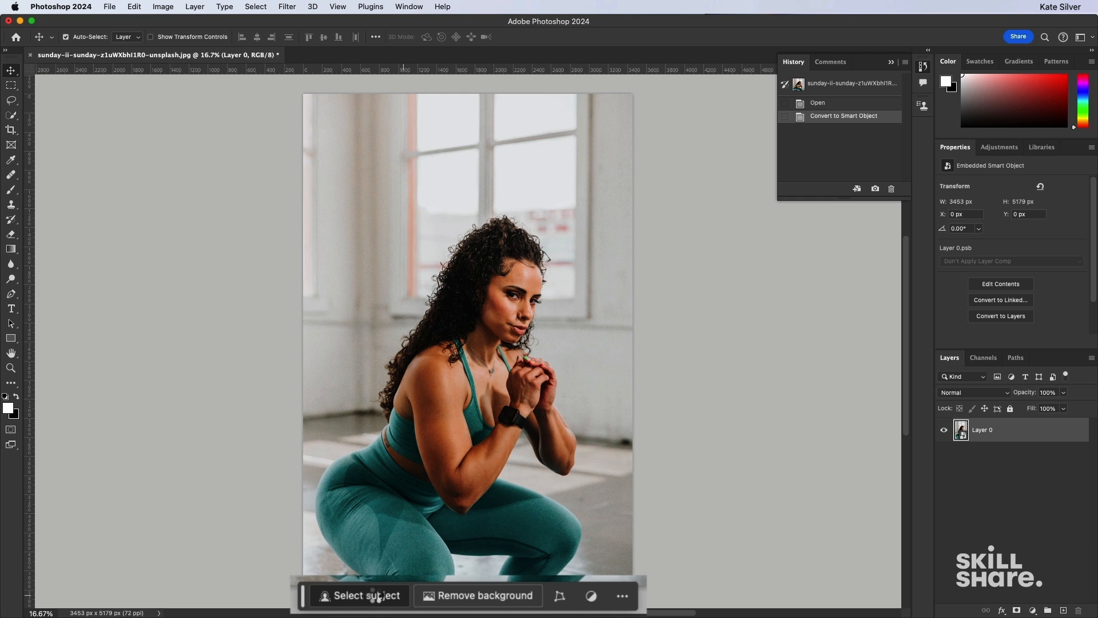
pyautogui.click(366, 595)
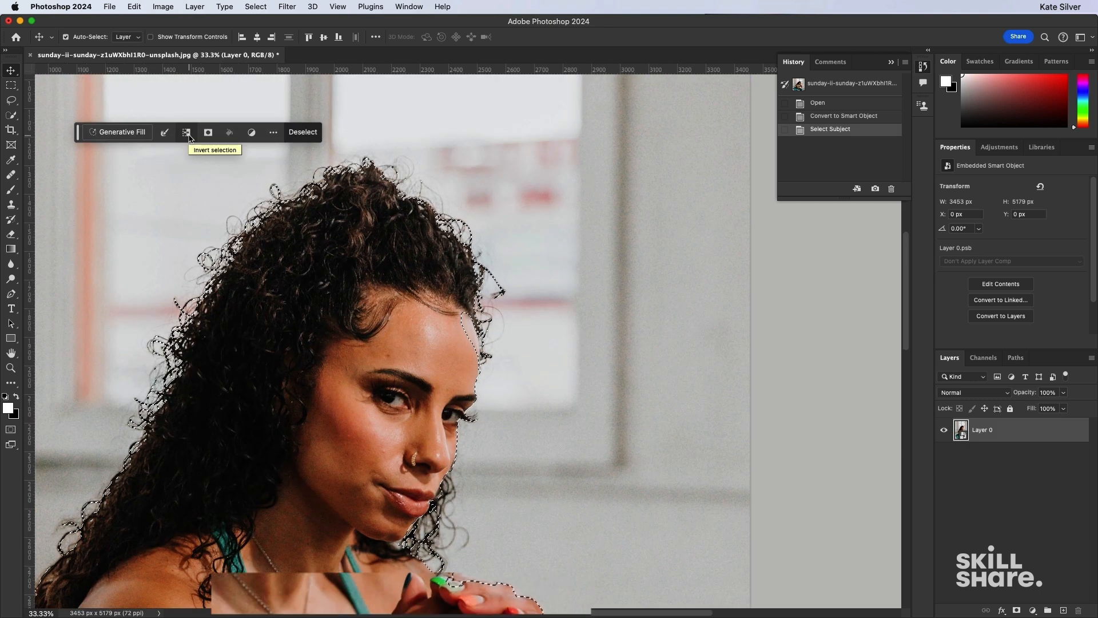
pyautogui.click(187, 132)
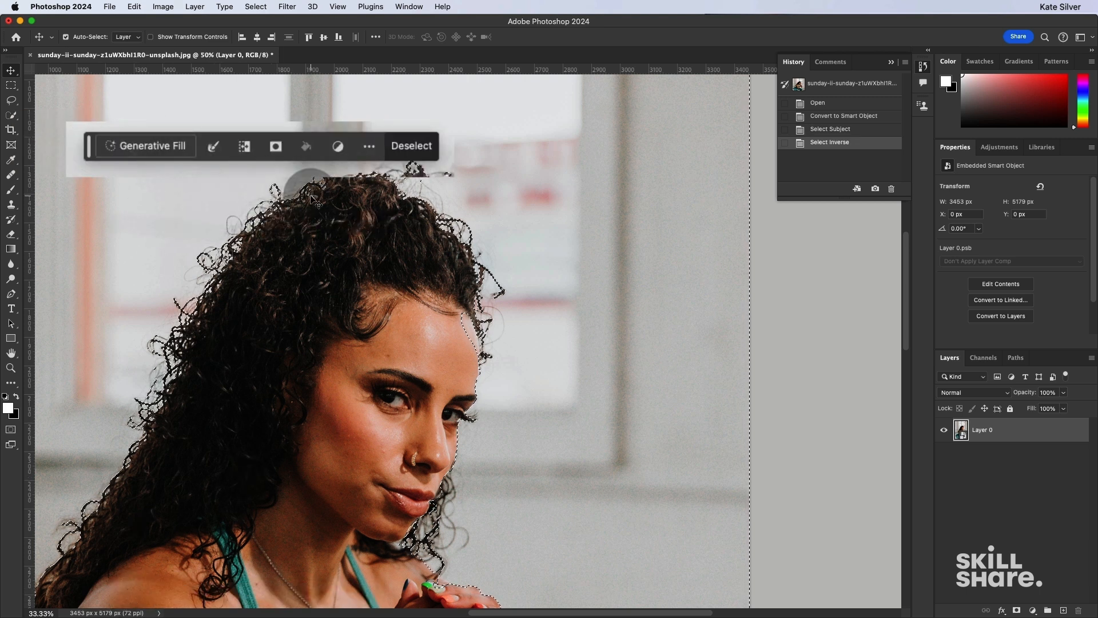
pyautogui.click(412, 145)
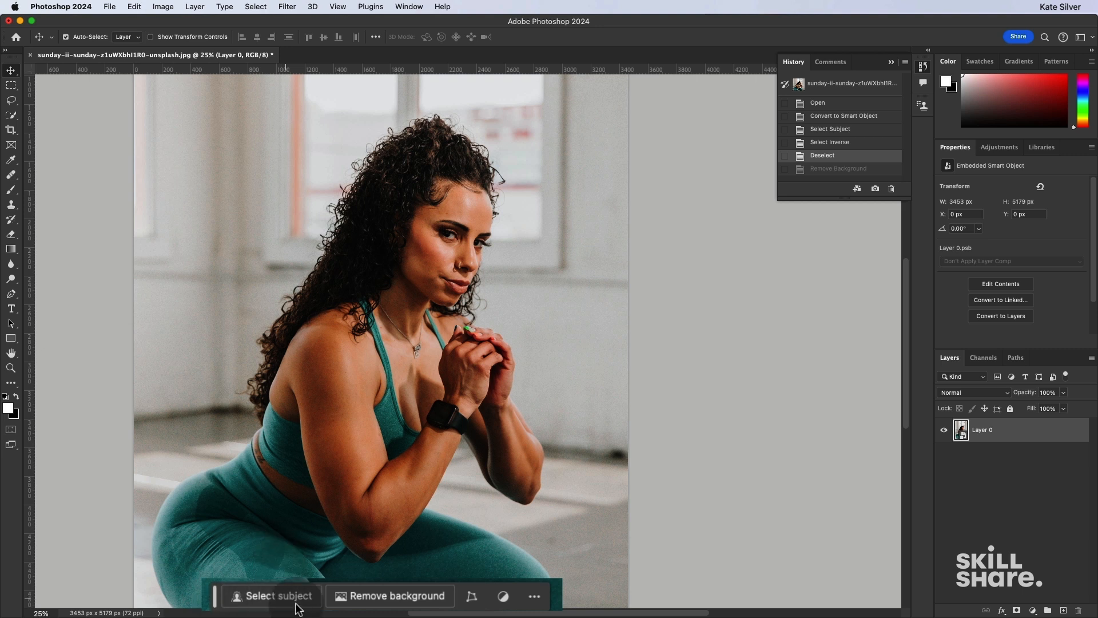
pyautogui.moveTo(396, 595)
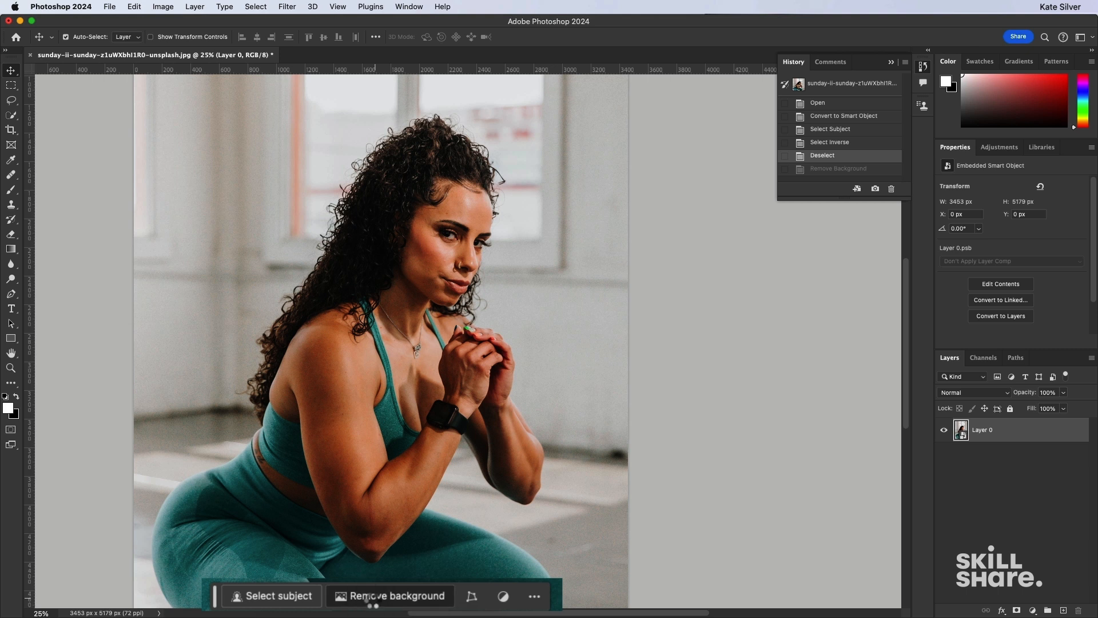
# Use Remove Background to mask the woman onto transparency.
pyautogui.click(396, 596)
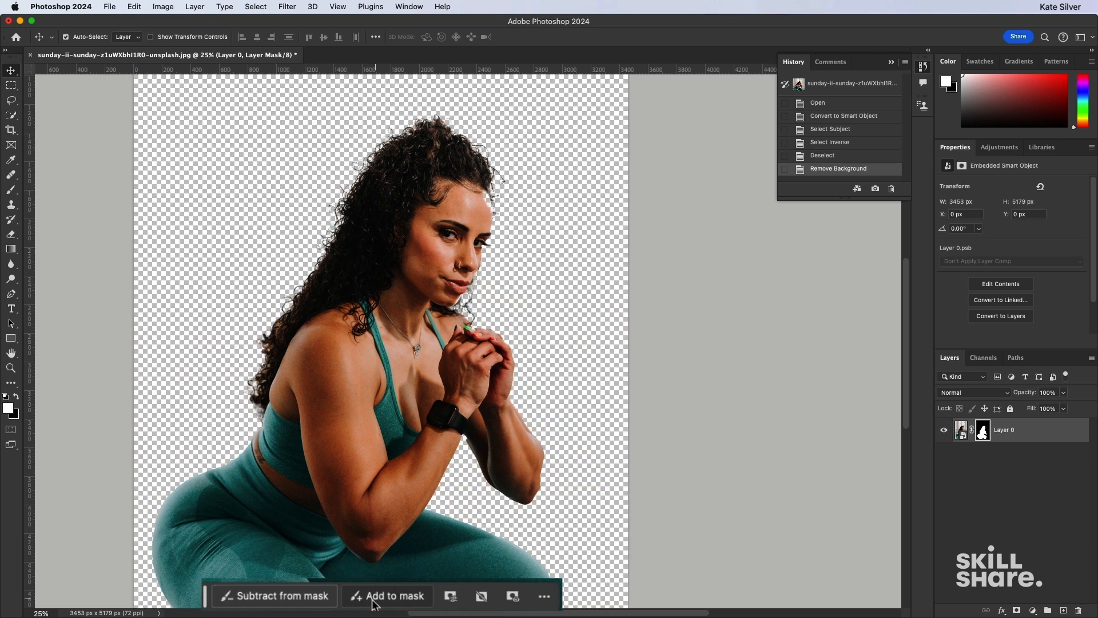
pyautogui.moveTo(387, 595)
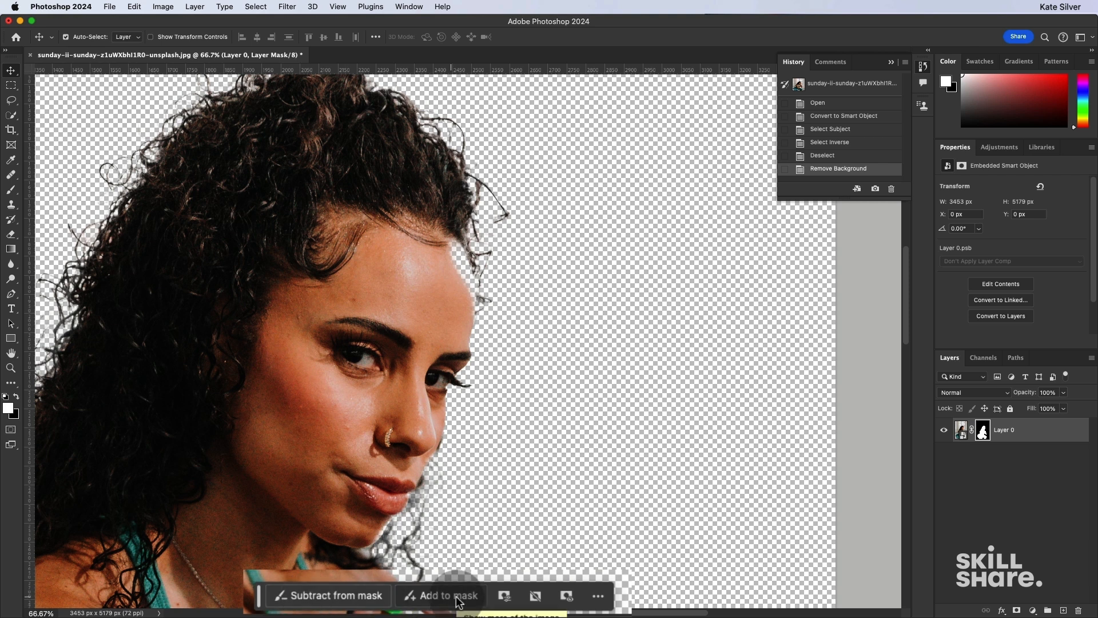
pyautogui.moveTo(454, 595)
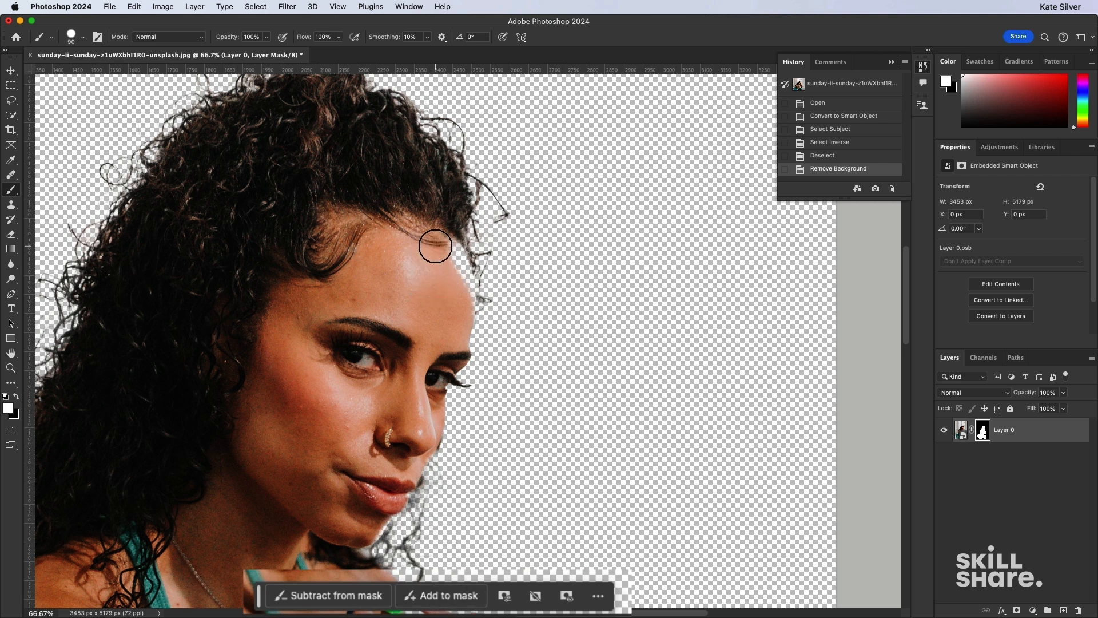
# Paint Layer 0's mask around the fingernails, fingers and knuckles to tidy the cutout.
pyautogui.press(']')
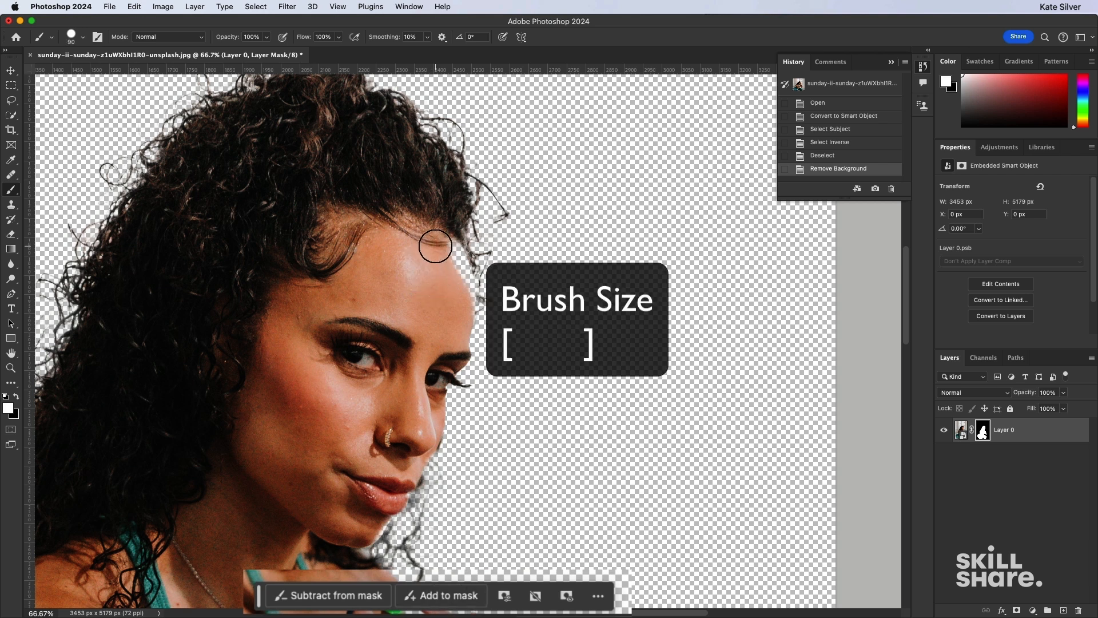
pyautogui.press('[')
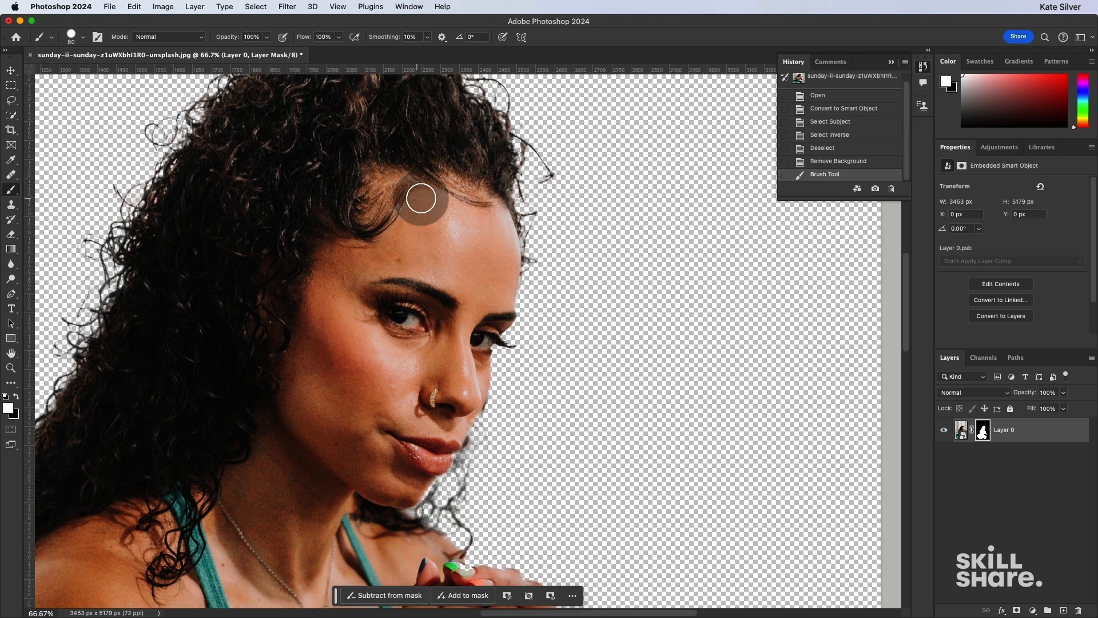
pyautogui.scroll(-3)
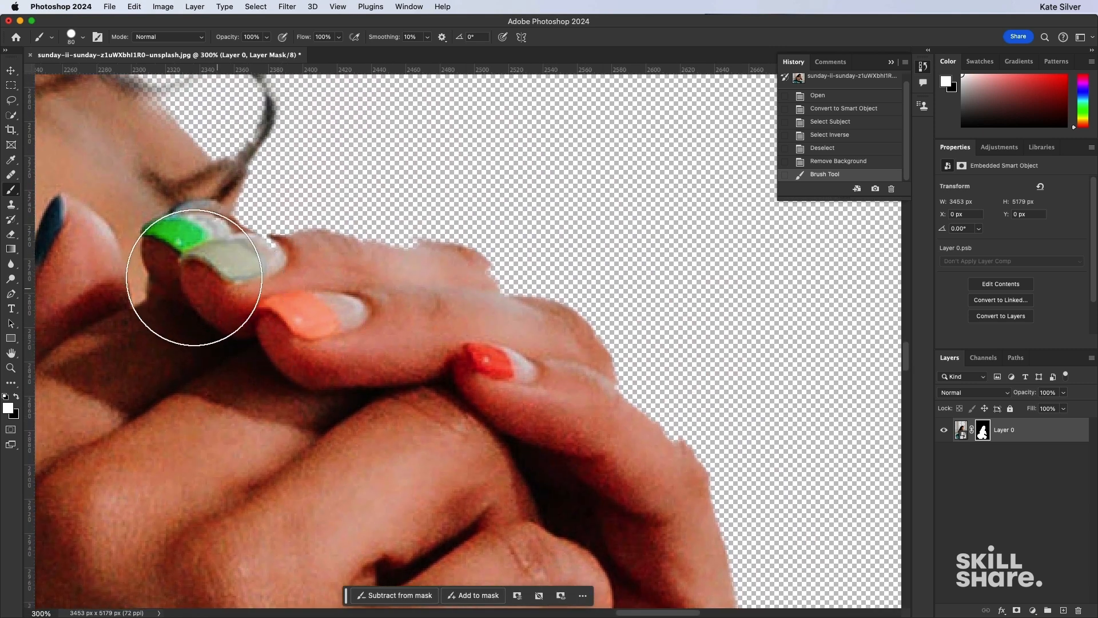
pyautogui.moveTo(192, 277); pyautogui.dragTo(236, 280)
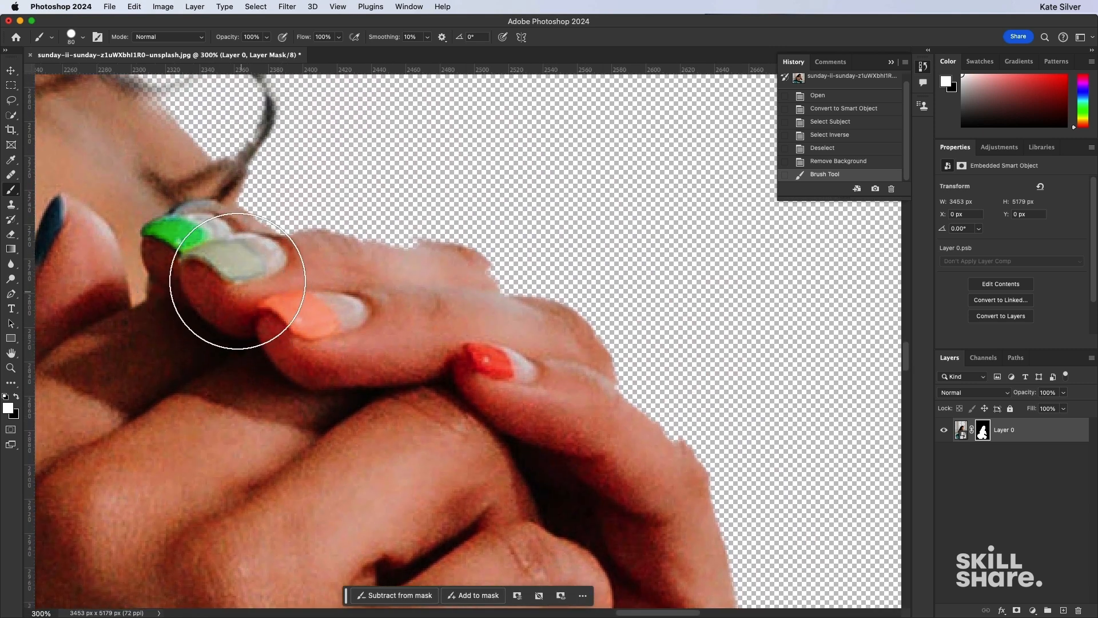
pyautogui.moveTo(235, 281); pyautogui.dragTo(392, 287)
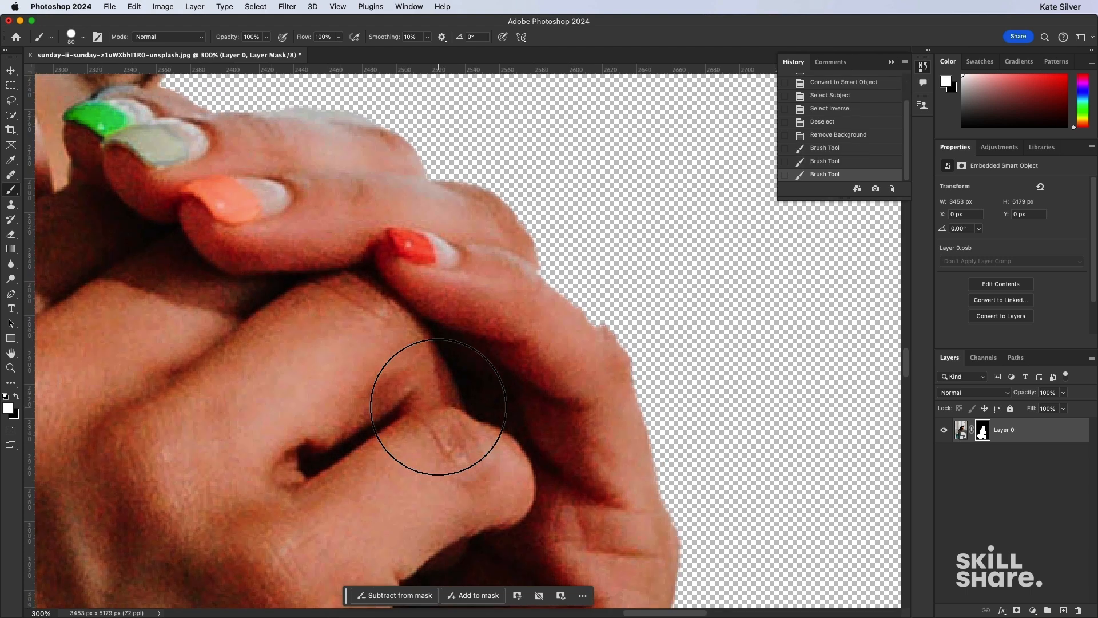
pyautogui.moveTo(437, 406); pyautogui.dragTo(565, 379)
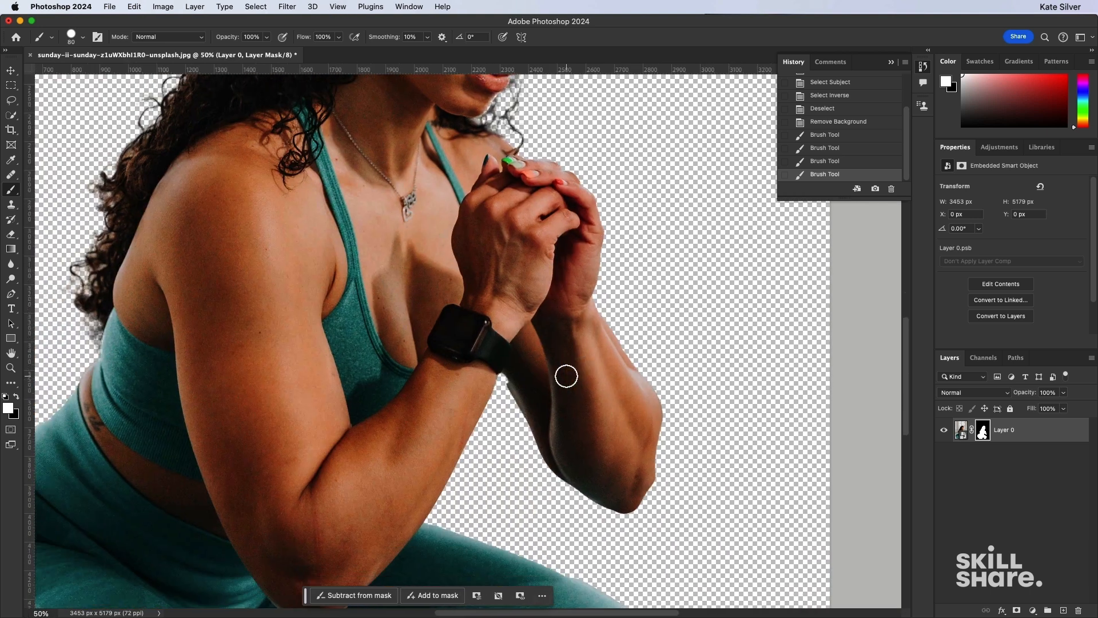
pyautogui.scroll(-3)
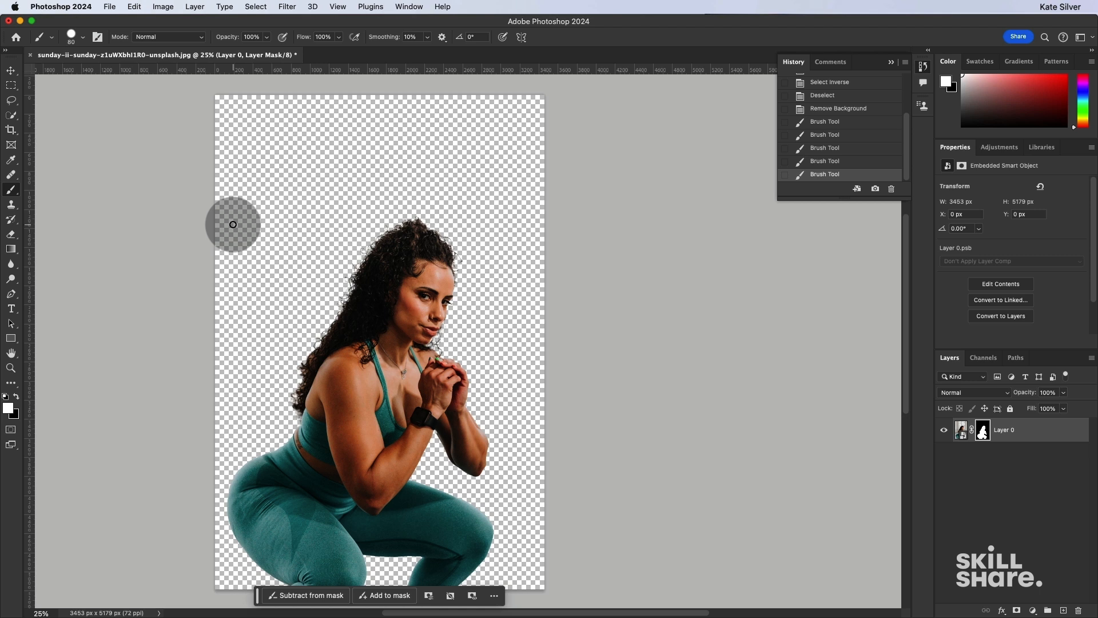
pyautogui.click(110, 6)
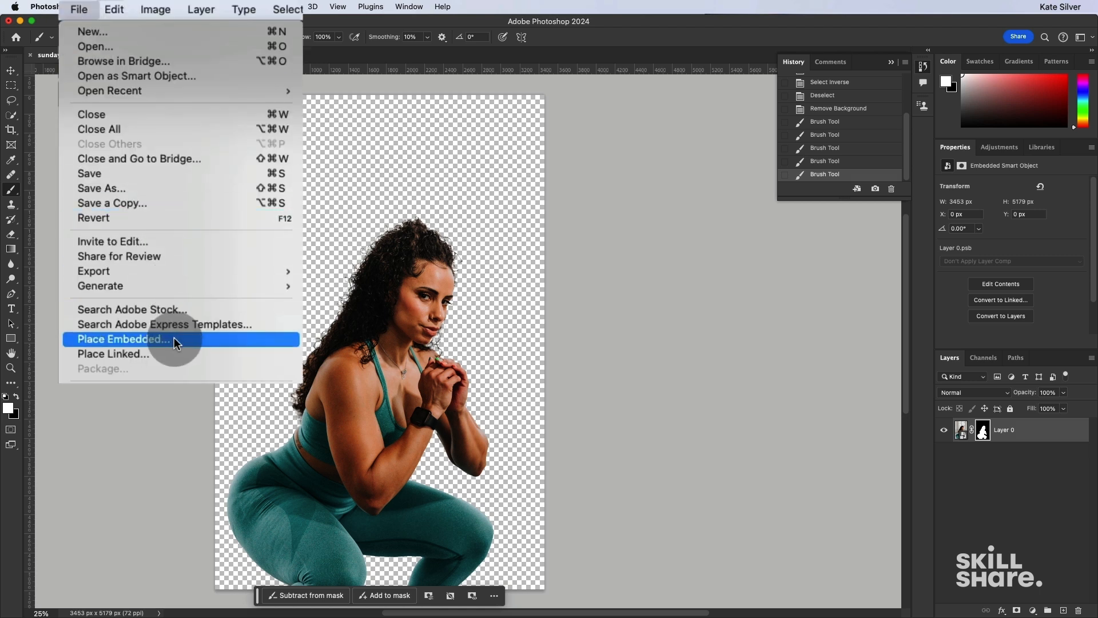
# Place the green window photo as an embedded smart object and confirm placement.
pyautogui.click(122, 339)
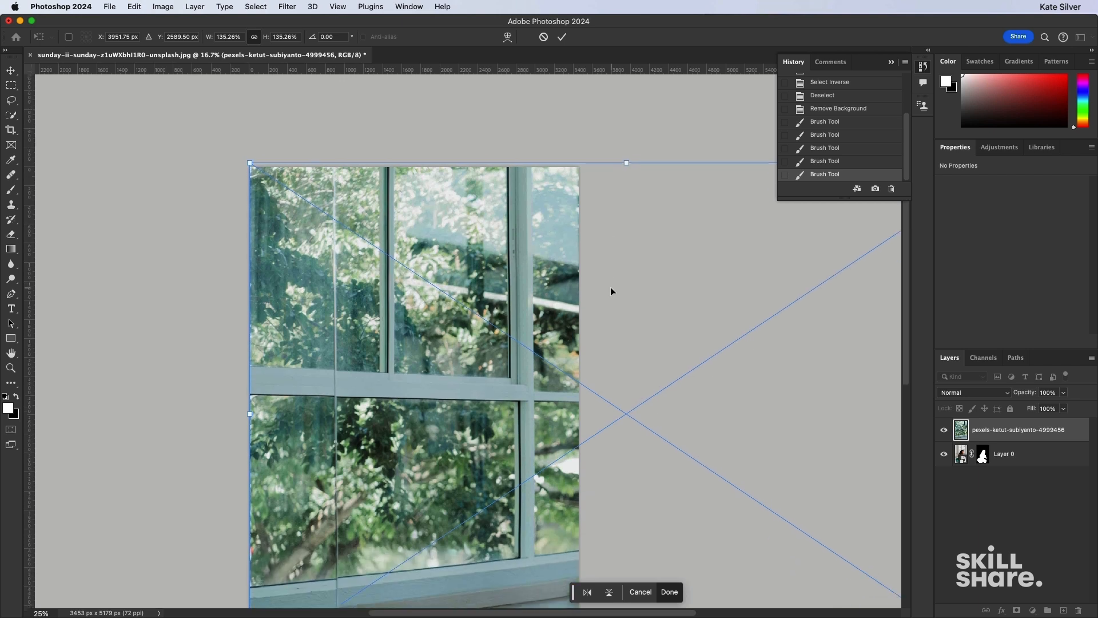
pyautogui.scroll(-3)
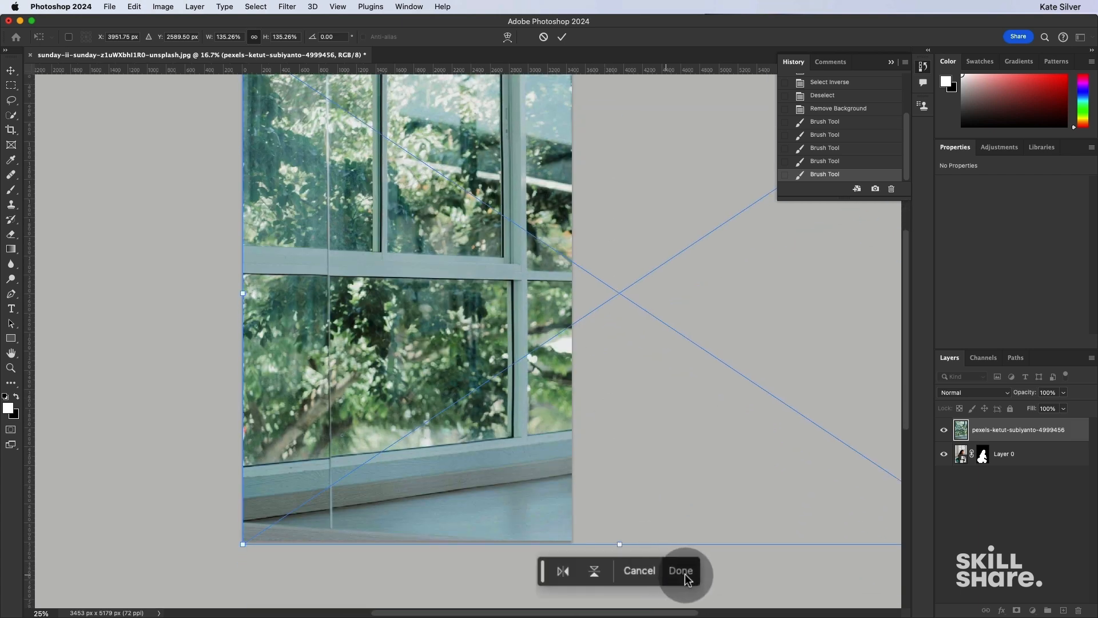
pyautogui.click(679, 571)
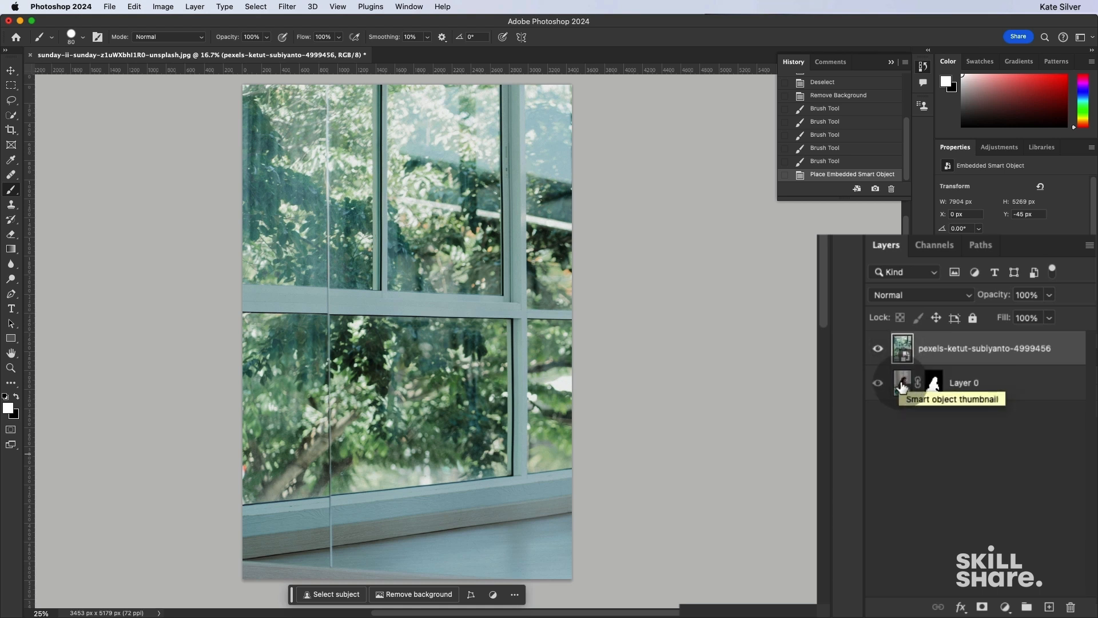
# Move Layer 0 above the window photo layer and target its layer mask.
pyautogui.click(980, 349)
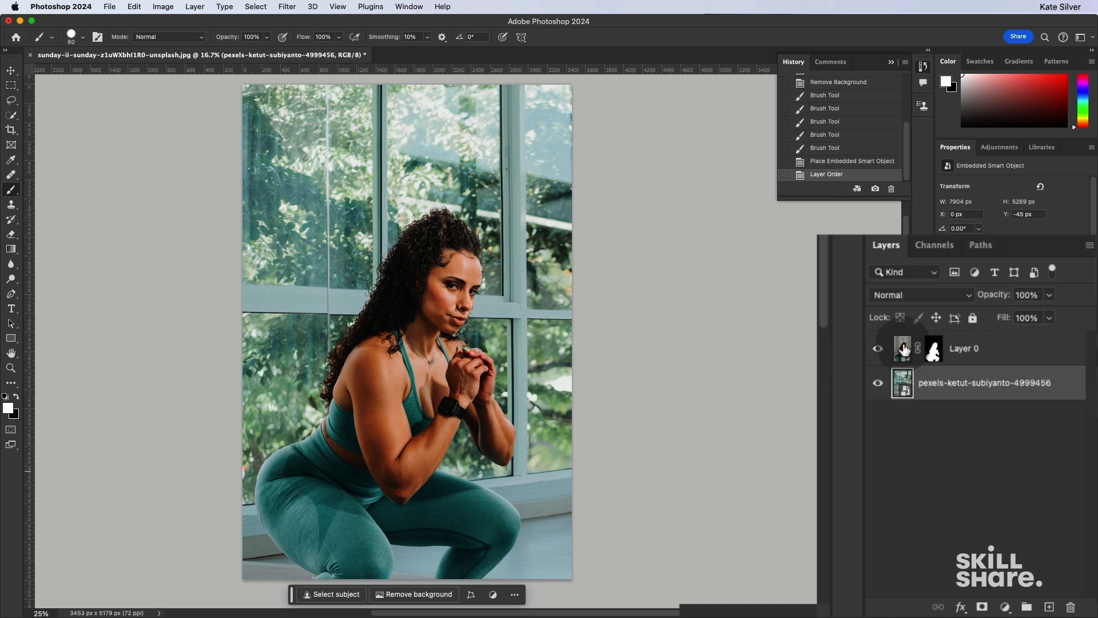
pyautogui.moveTo(904, 348)
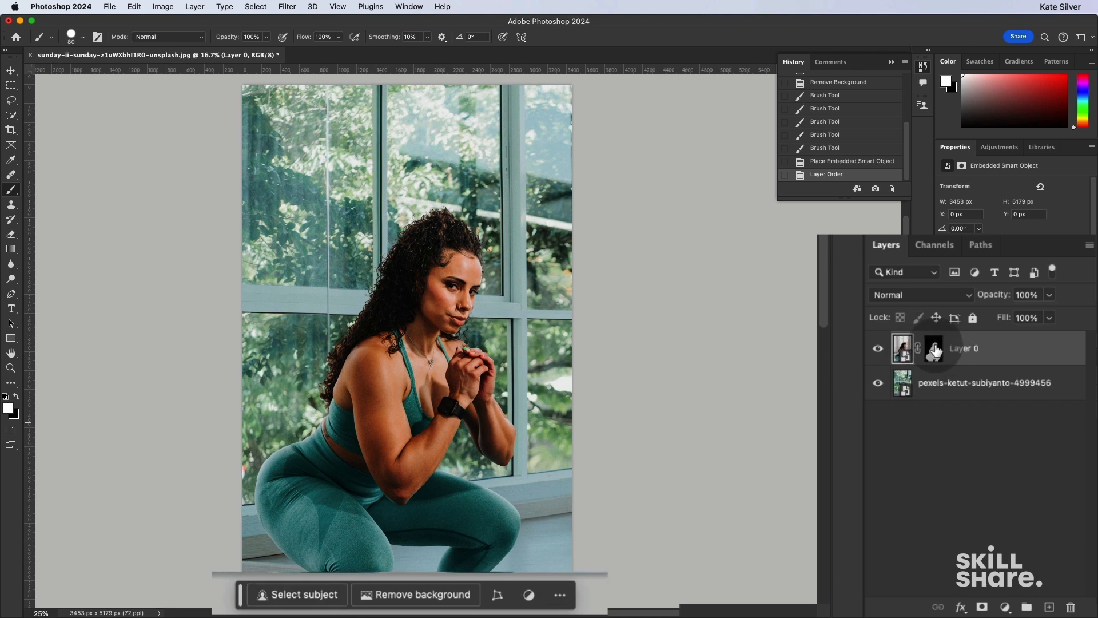
pyautogui.click(933, 348)
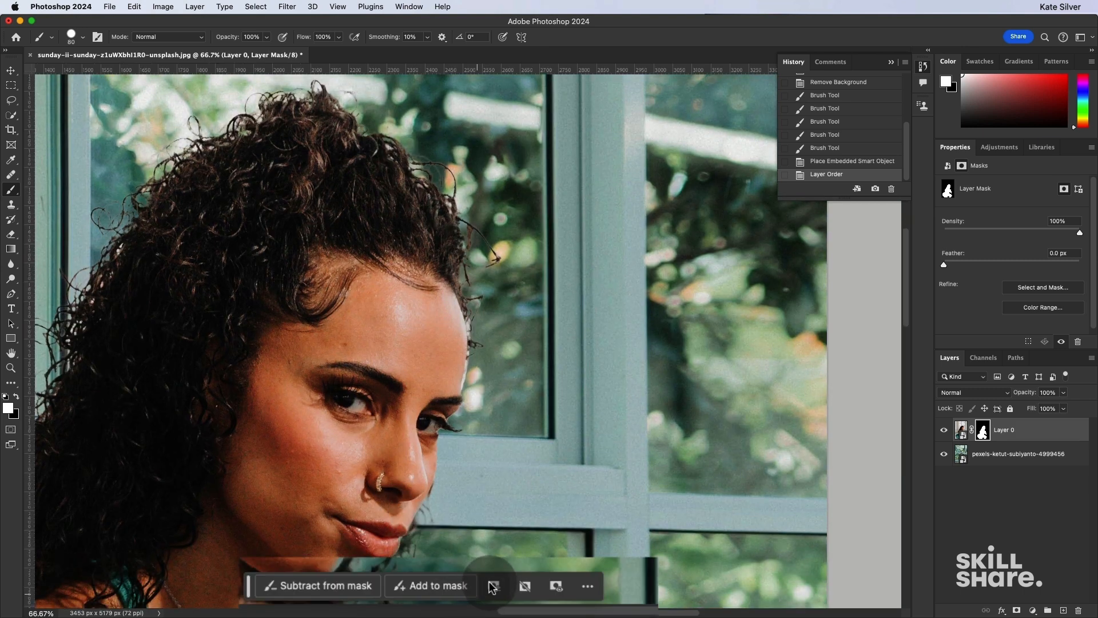
pyautogui.moveTo(494, 586)
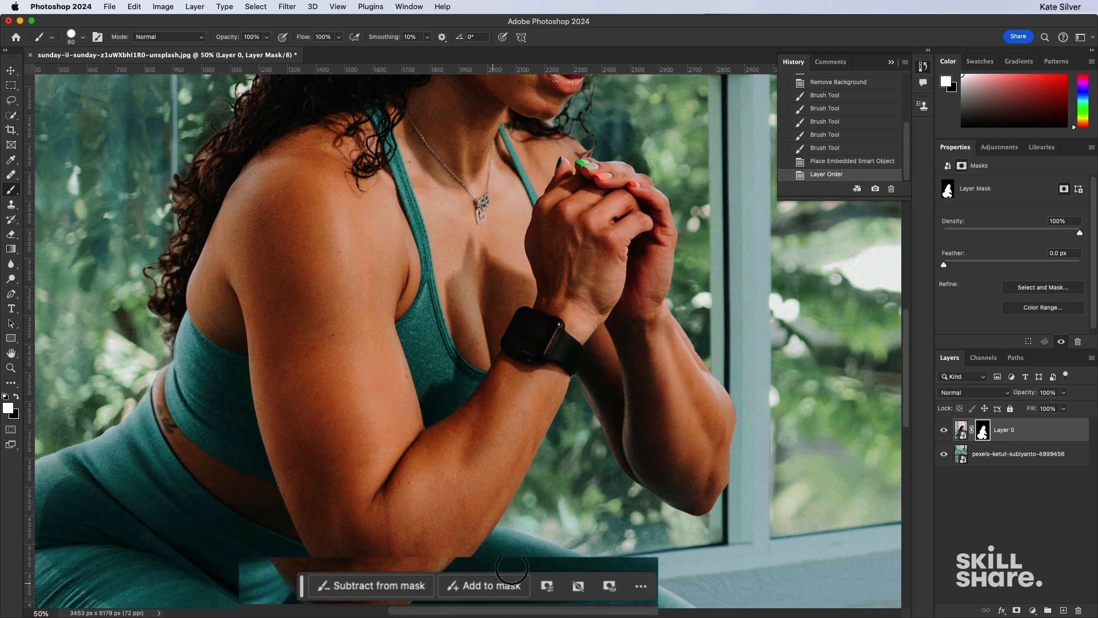
# Set the woman's layer mask feather to about 4.8 px.
pyautogui.click(539, 586)
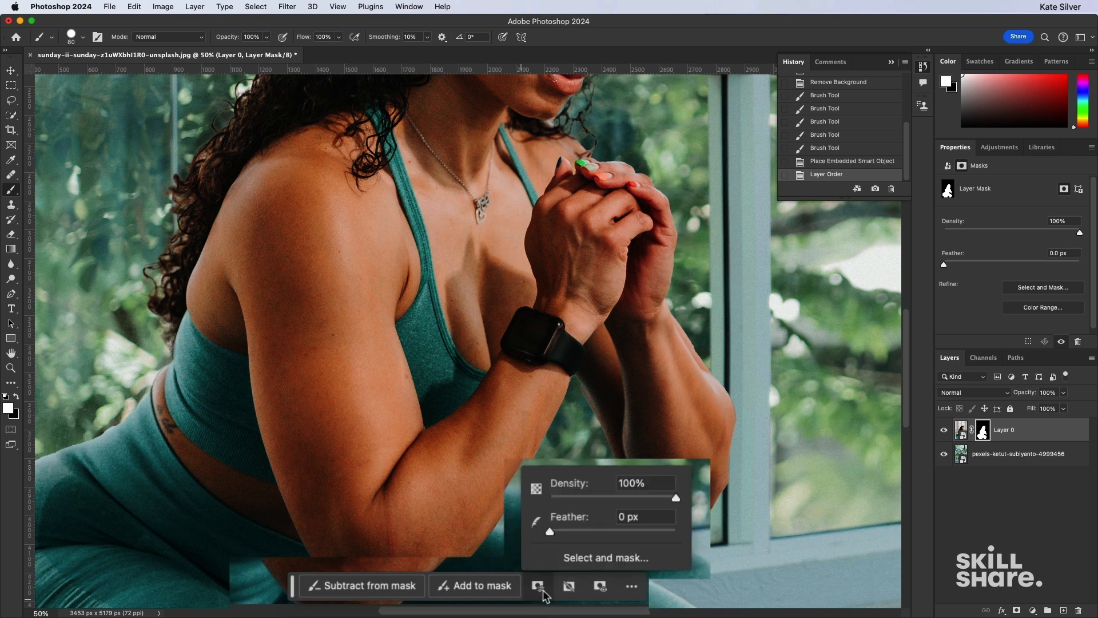
pyautogui.moveTo(551, 531); pyautogui.dragTo(567, 530)
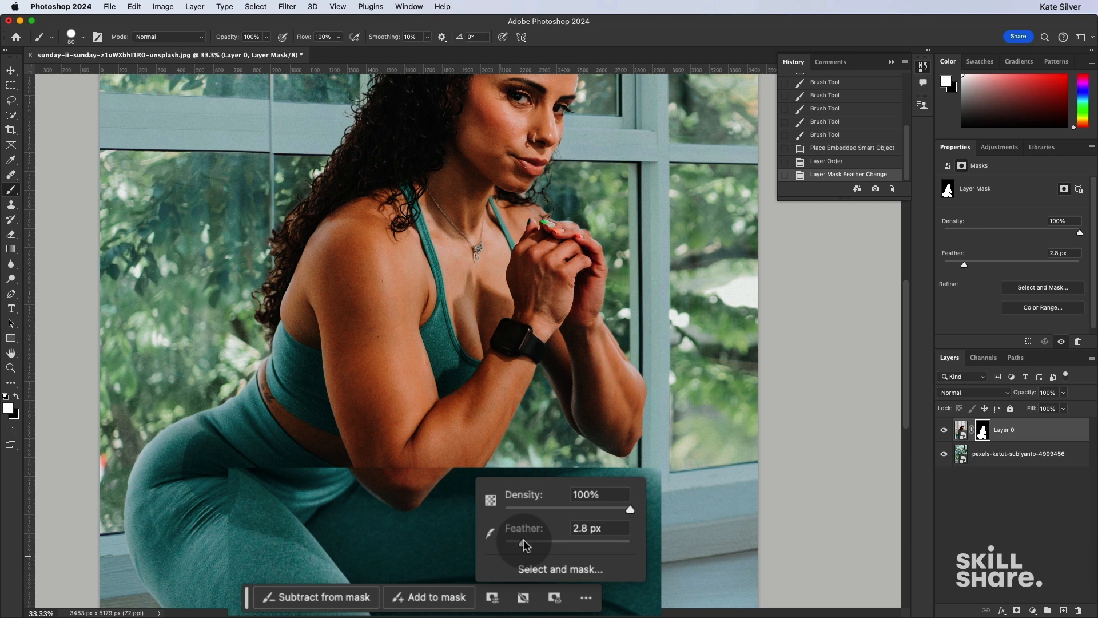
pyautogui.moveTo(521, 546); pyautogui.dragTo(536, 546)
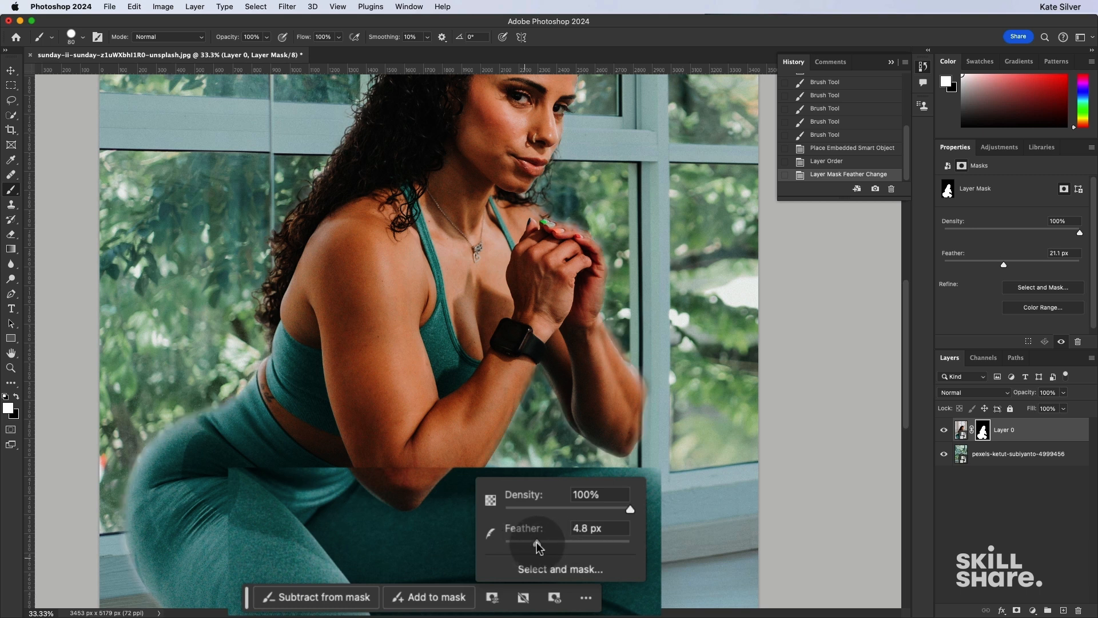
pyautogui.moveTo(536, 546); pyautogui.dragTo(532, 548)
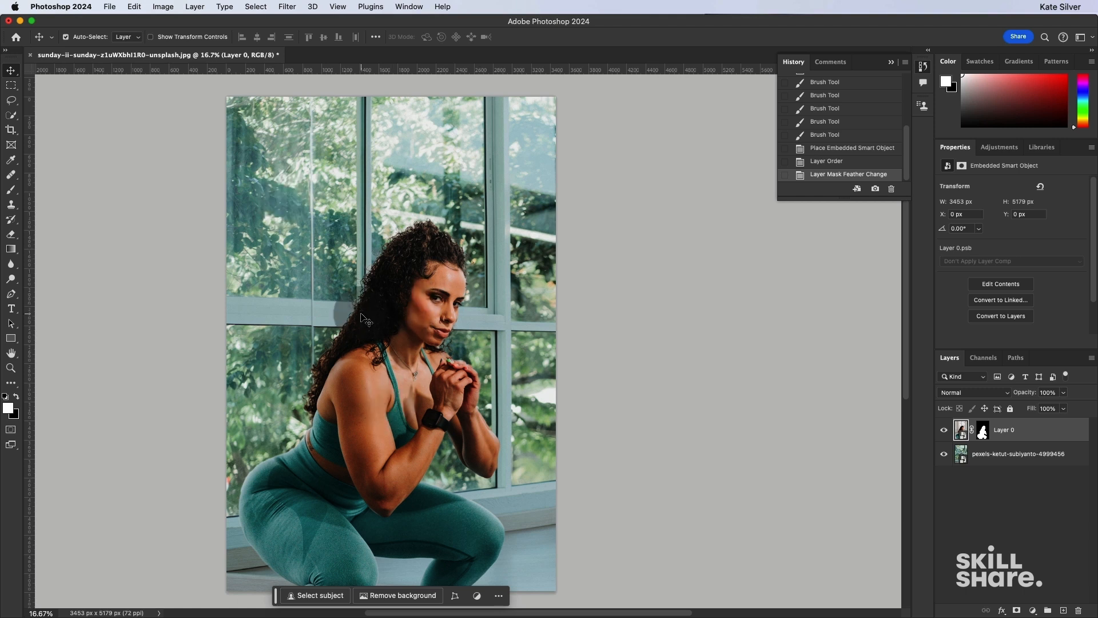
# Apply Hue/Saturation with Saturation -16 to the woman's layer, then select the window layer.
pyautogui.click(110, 6)
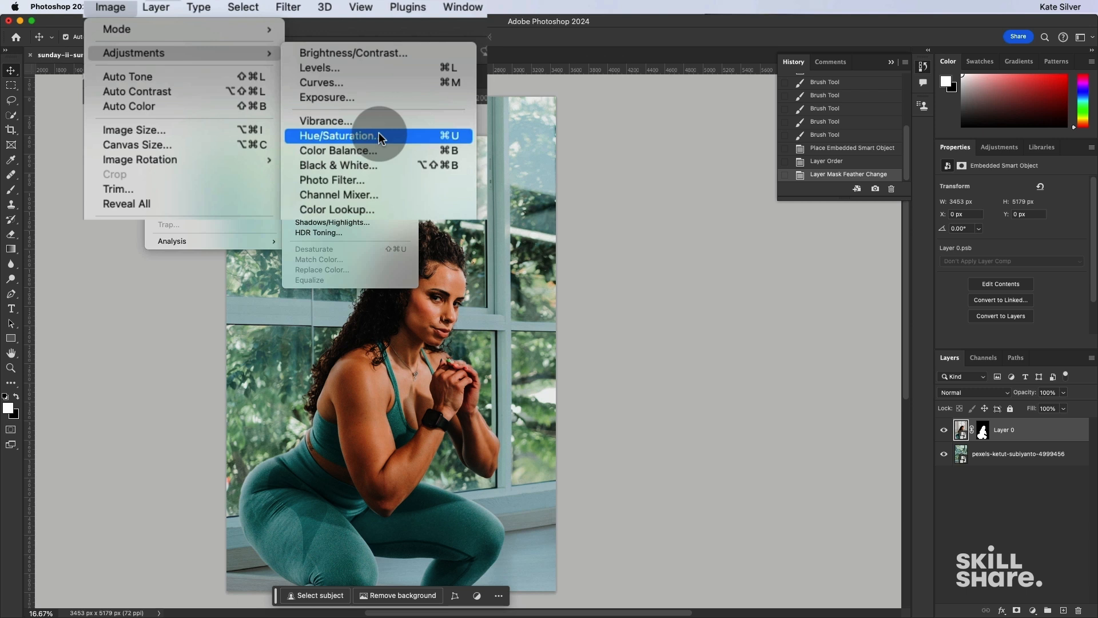
pyautogui.click(338, 135)
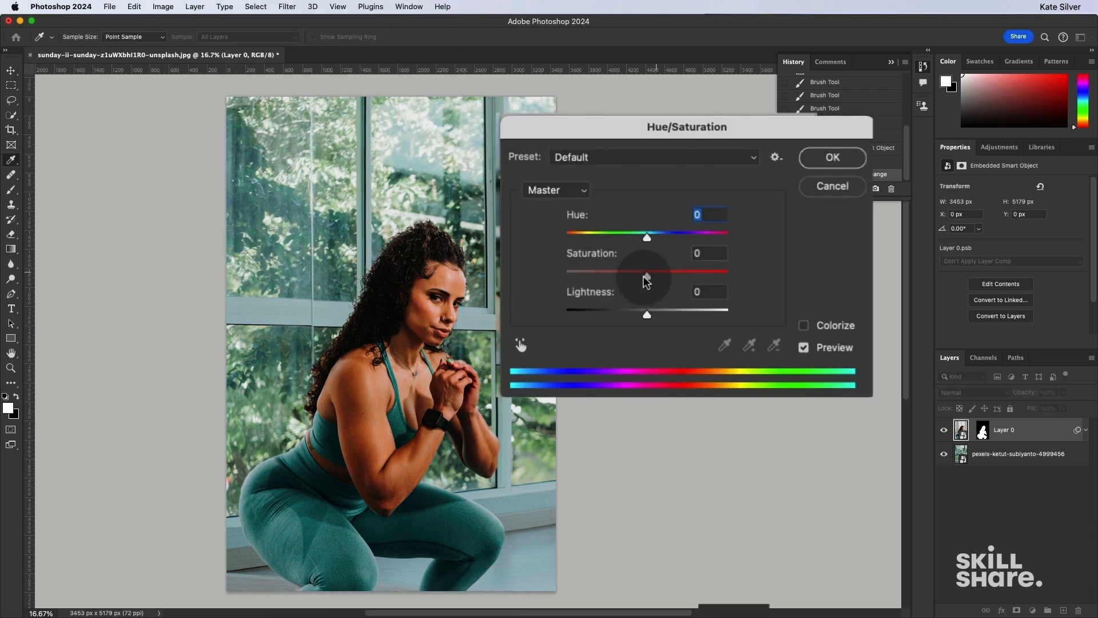
pyautogui.moveTo(647, 270); pyautogui.dragTo(634, 271)
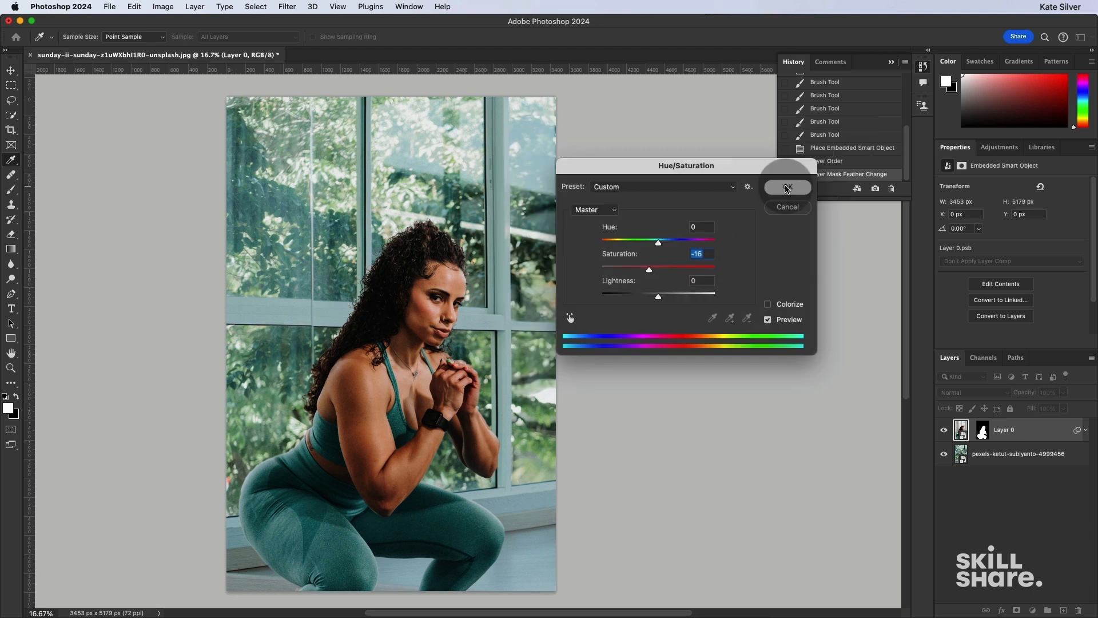
pyautogui.click(786, 188)
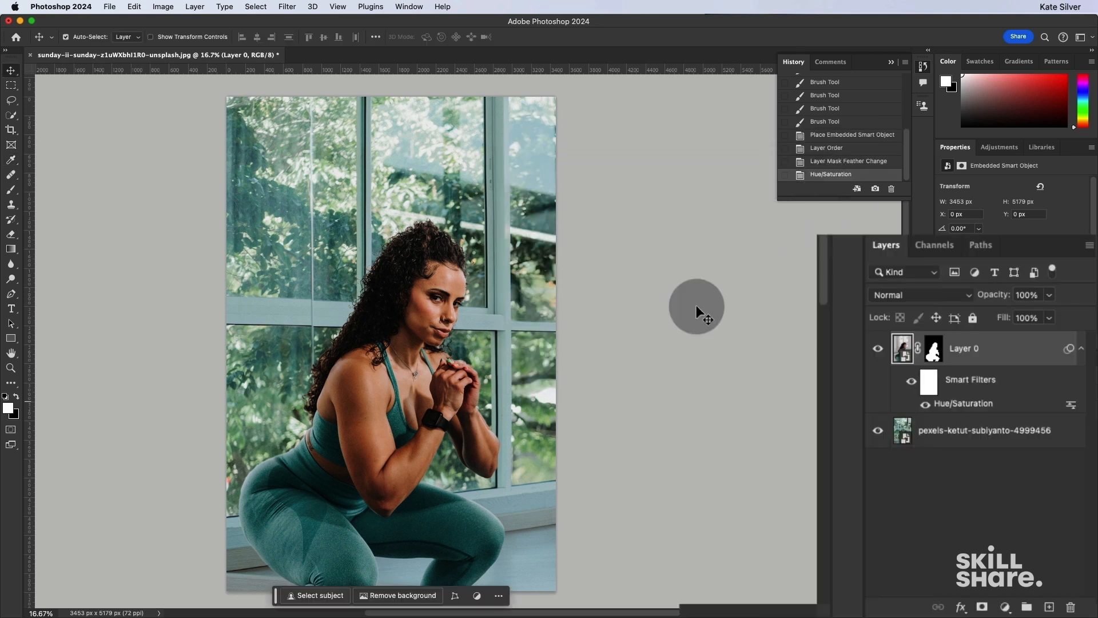
pyautogui.click(984, 430)
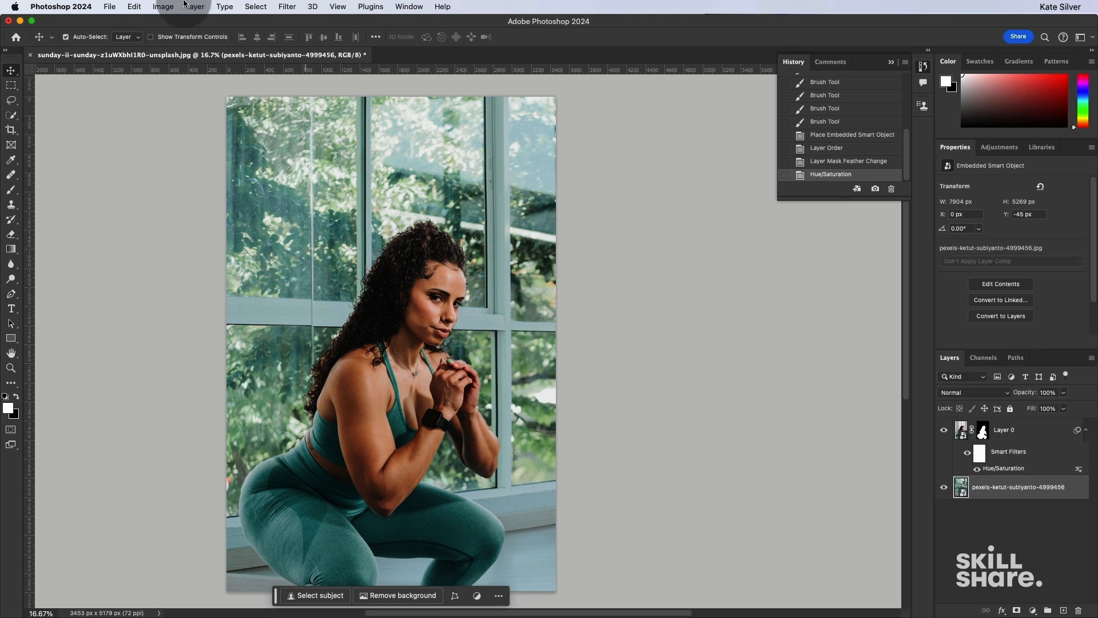
# Apply a Gaussian Blur of about 6.4 pixels to the window backdrop layer.
pyautogui.click(237, 9)
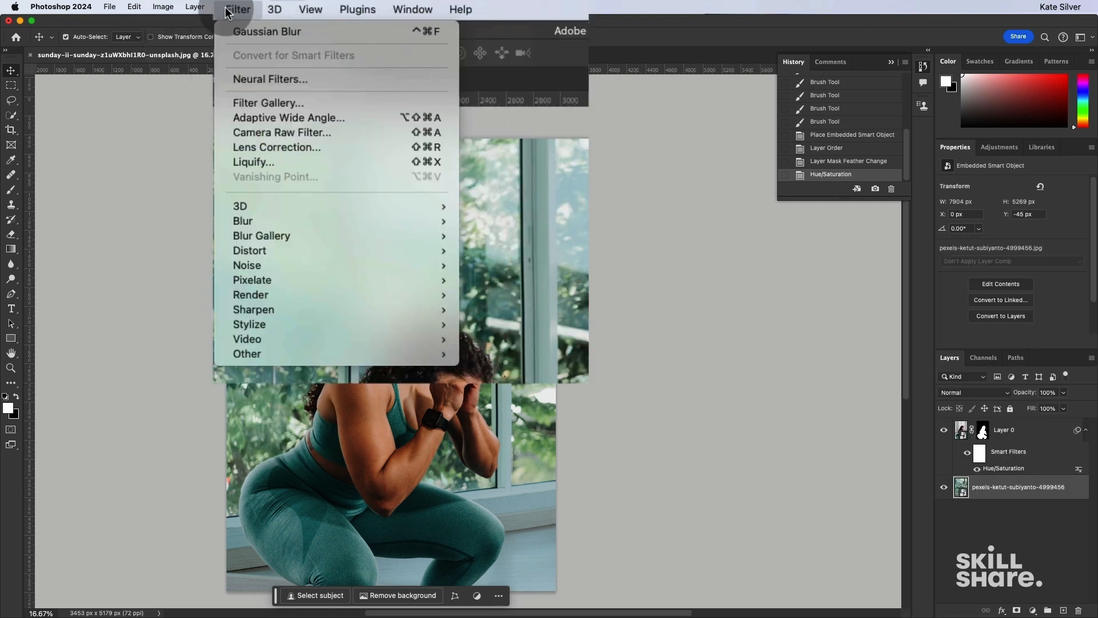
pyautogui.moveTo(242, 221)
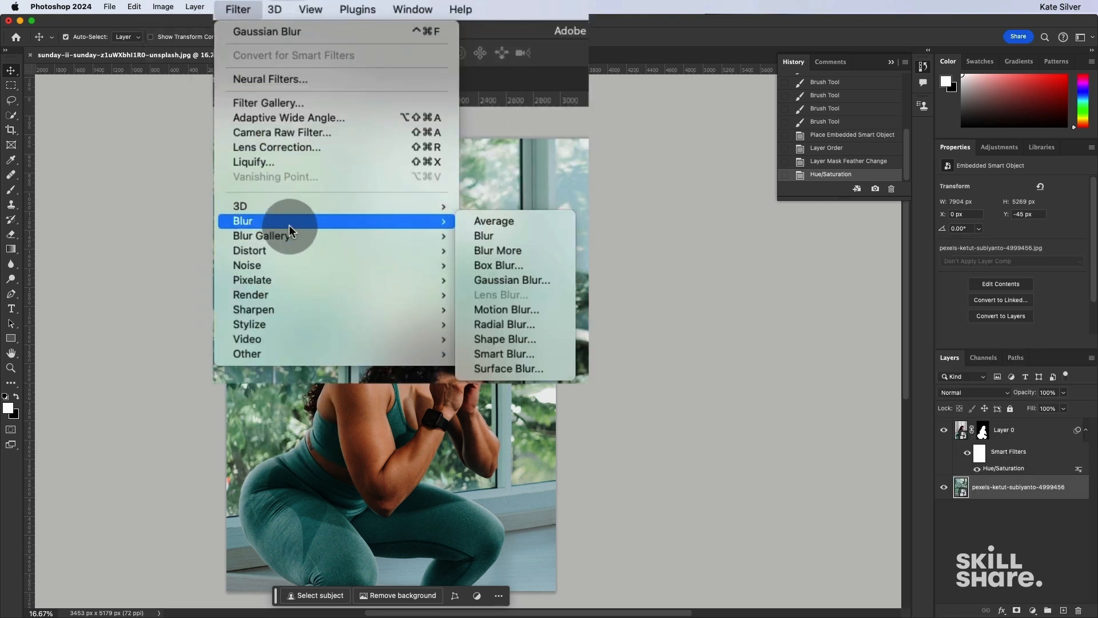
pyautogui.moveTo(512, 280)
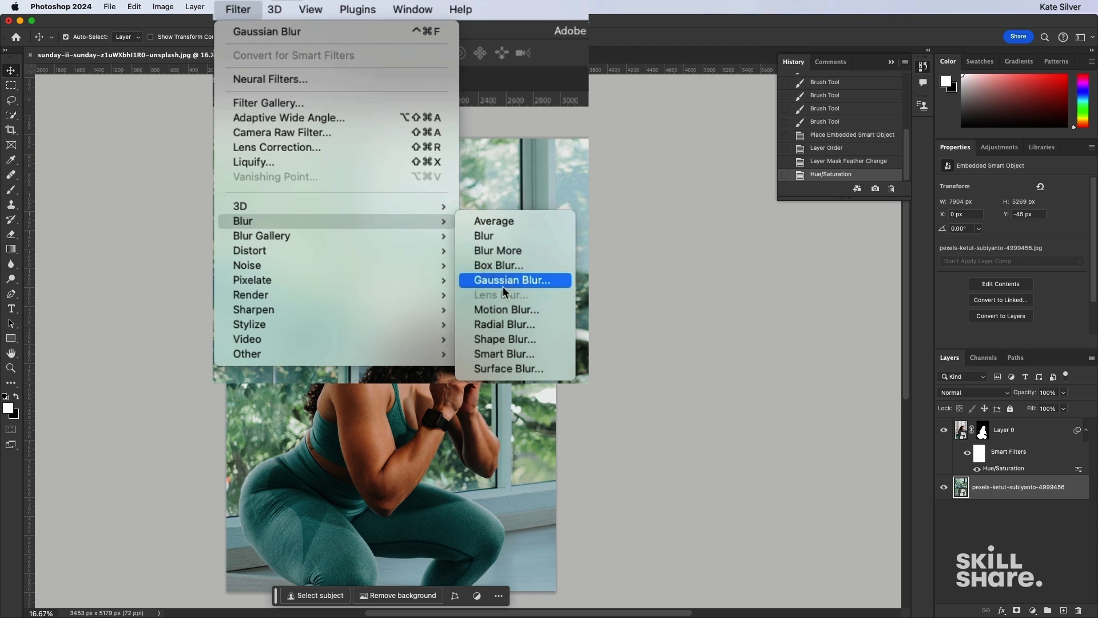
pyautogui.click(513, 279)
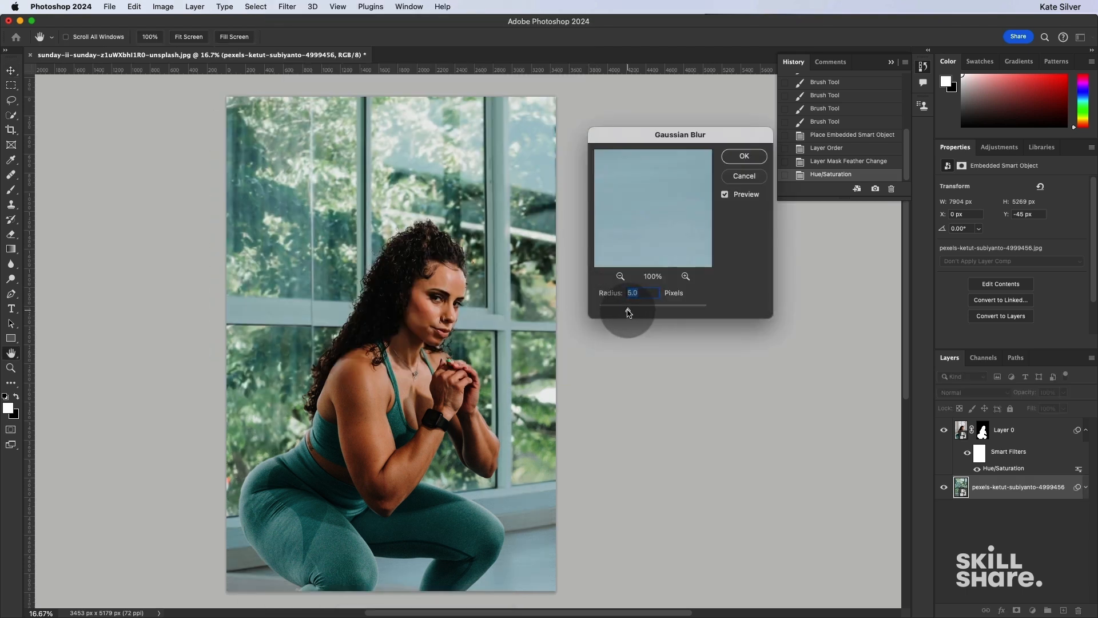
pyautogui.moveTo(627, 309); pyautogui.dragTo(631, 309)
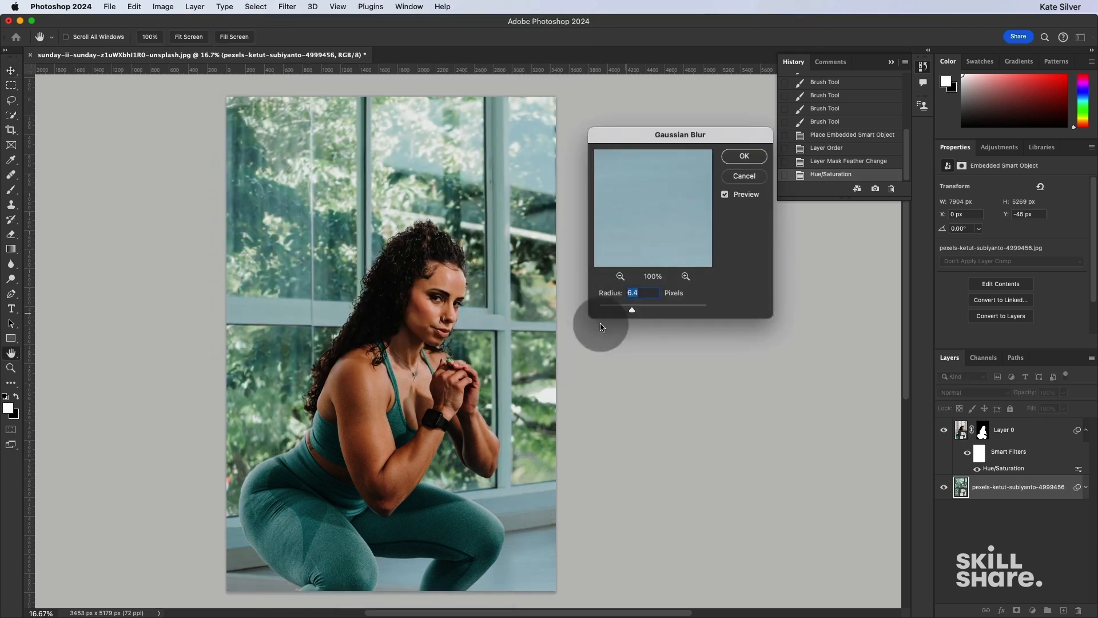
pyautogui.moveTo(630, 310); pyautogui.dragTo(634, 312)
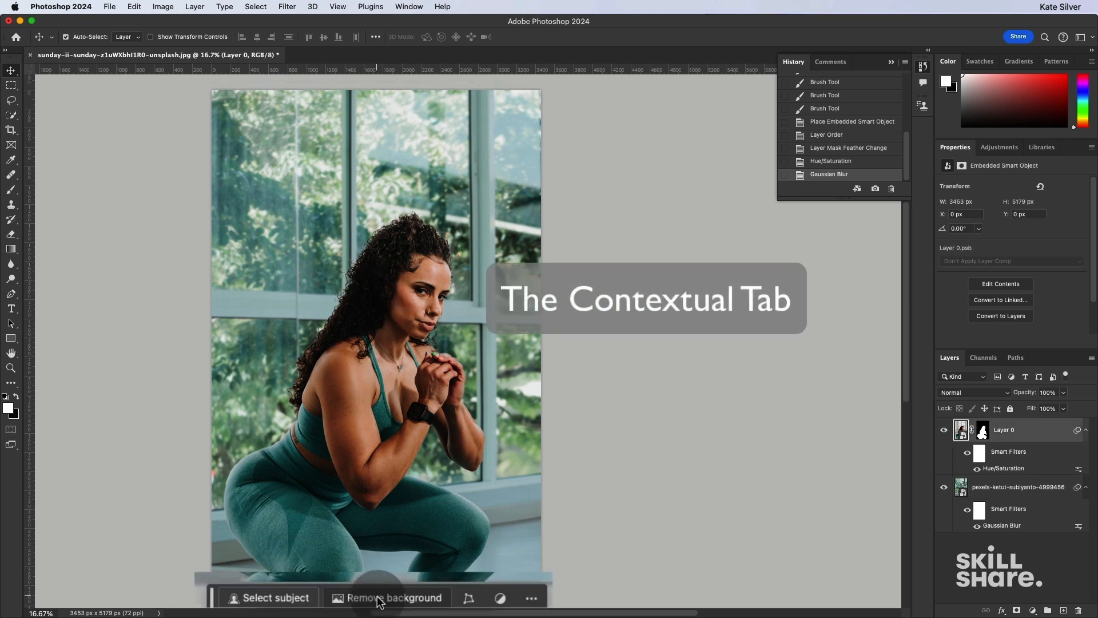
pyautogui.moveTo(394, 597)
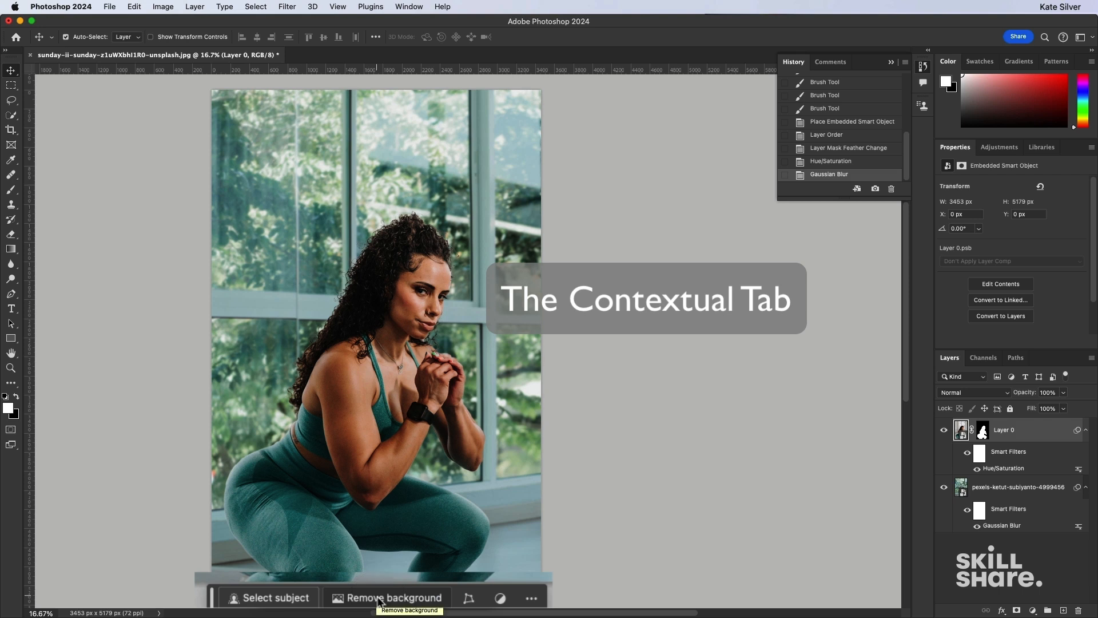